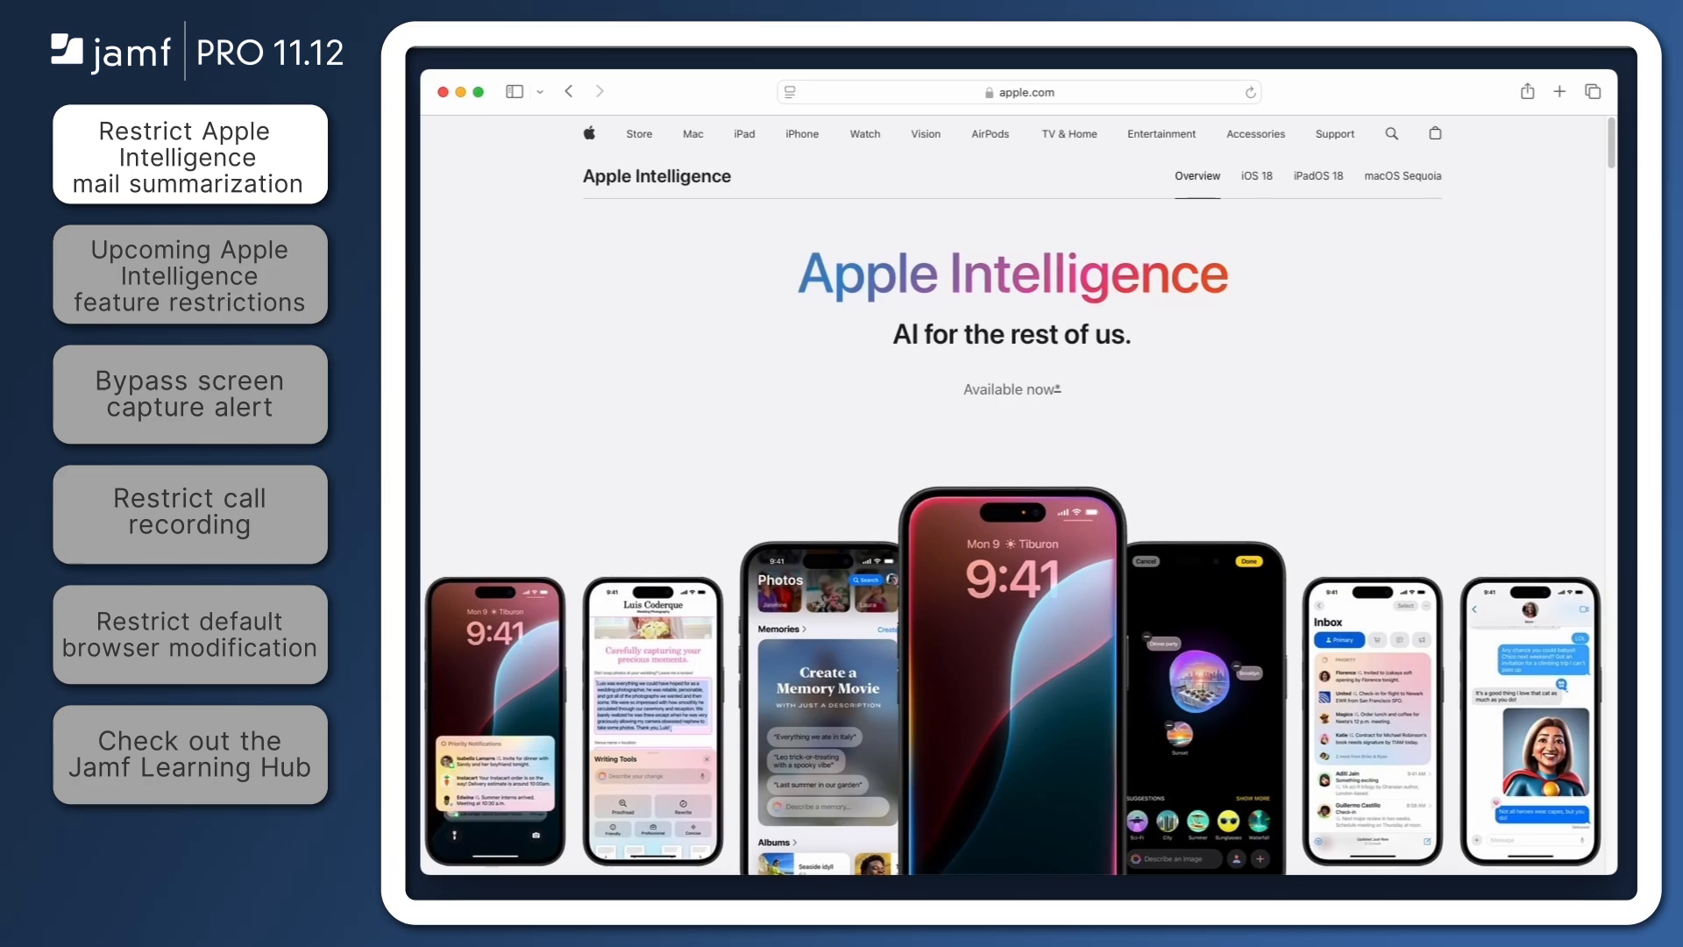
Disallow Apple Intelligence Mail Summaries in the macOS profile's Functionality restrictions
{"action": "scroll", "scroll_direction": "down", "scroll_amount": 3}
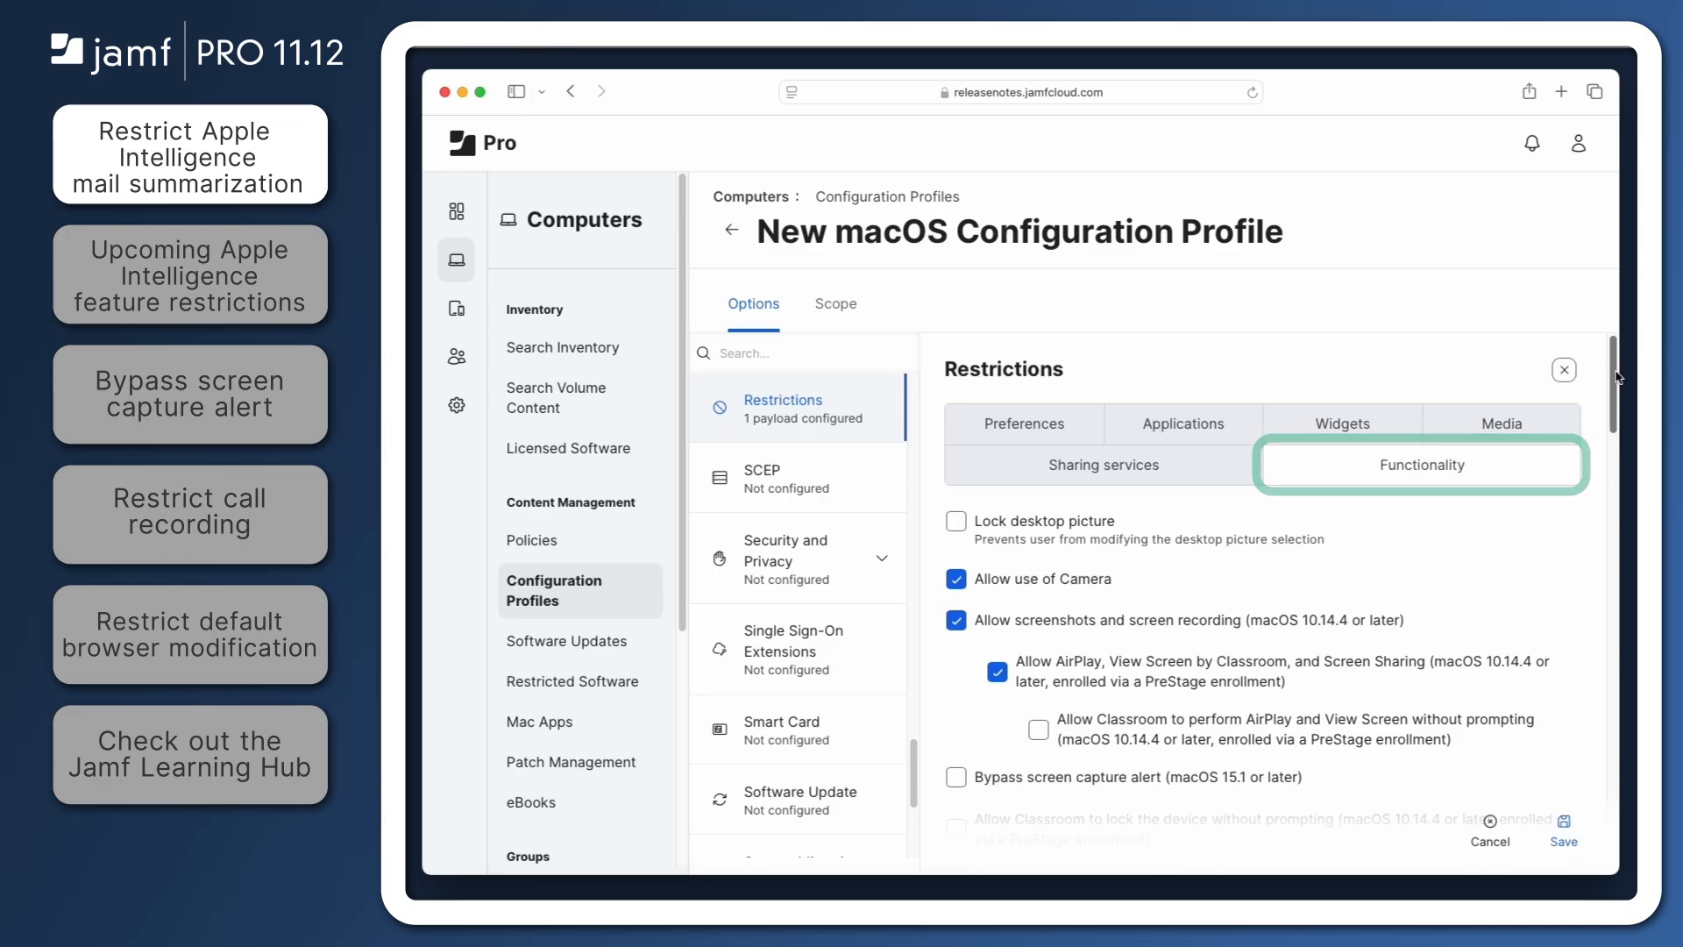
{"action": "scroll", "scroll_direction": "down", "scroll_amount": 3}
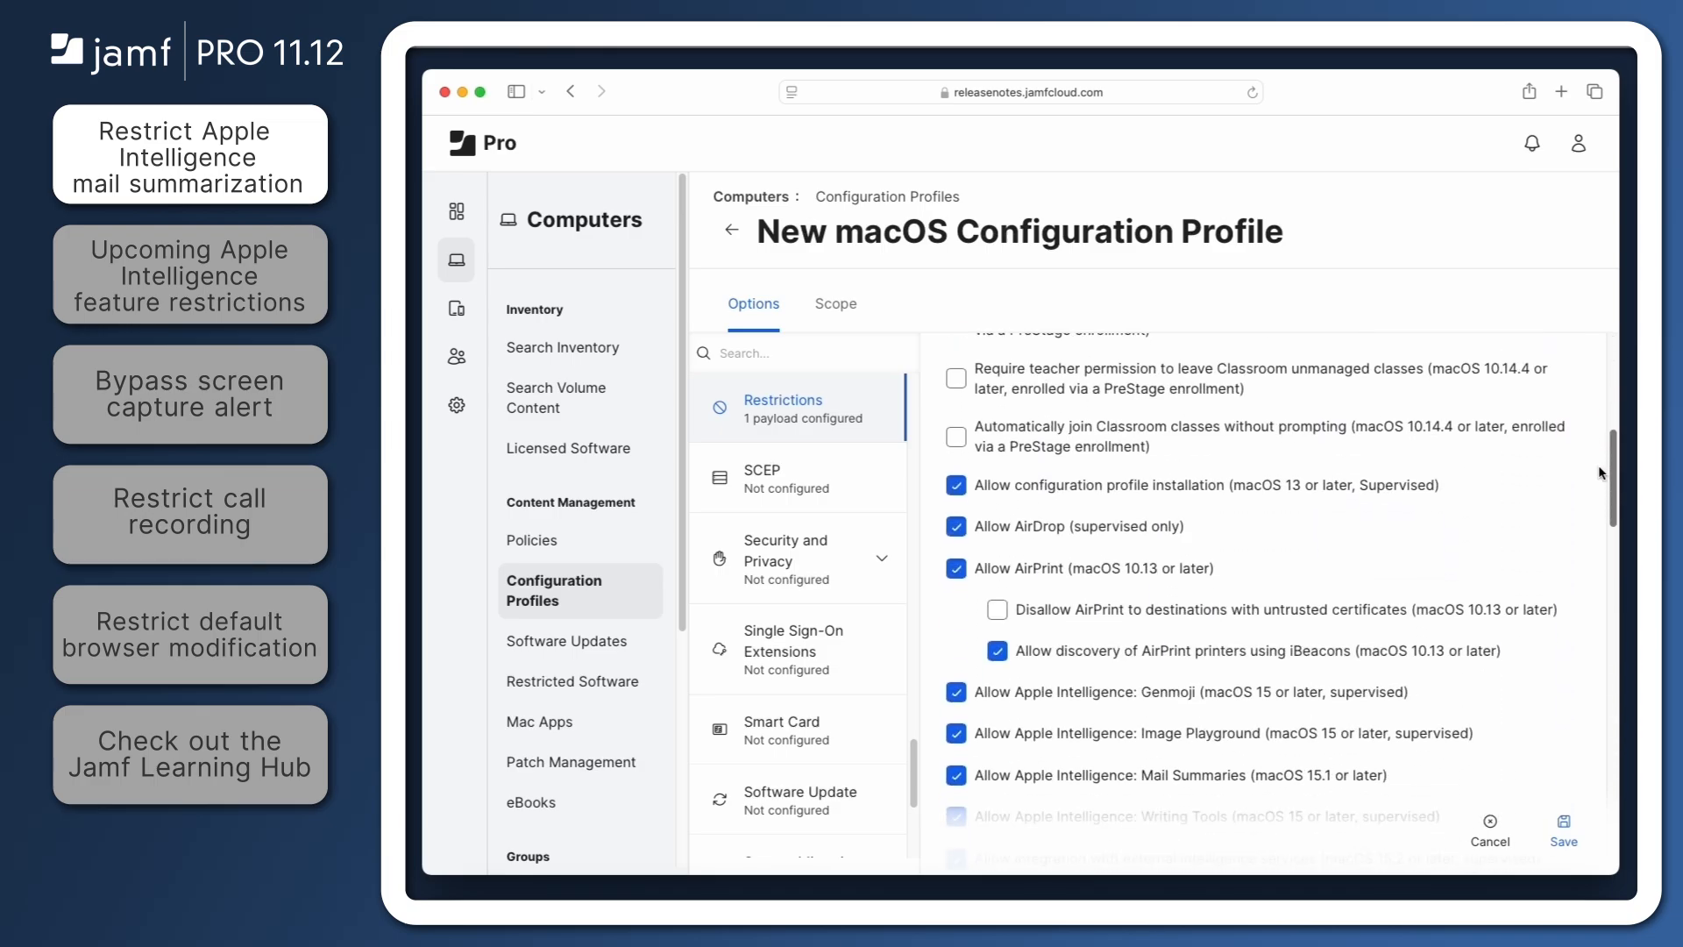
{"action": "scroll", "scroll_direction": "down", "scroll_amount": 3}
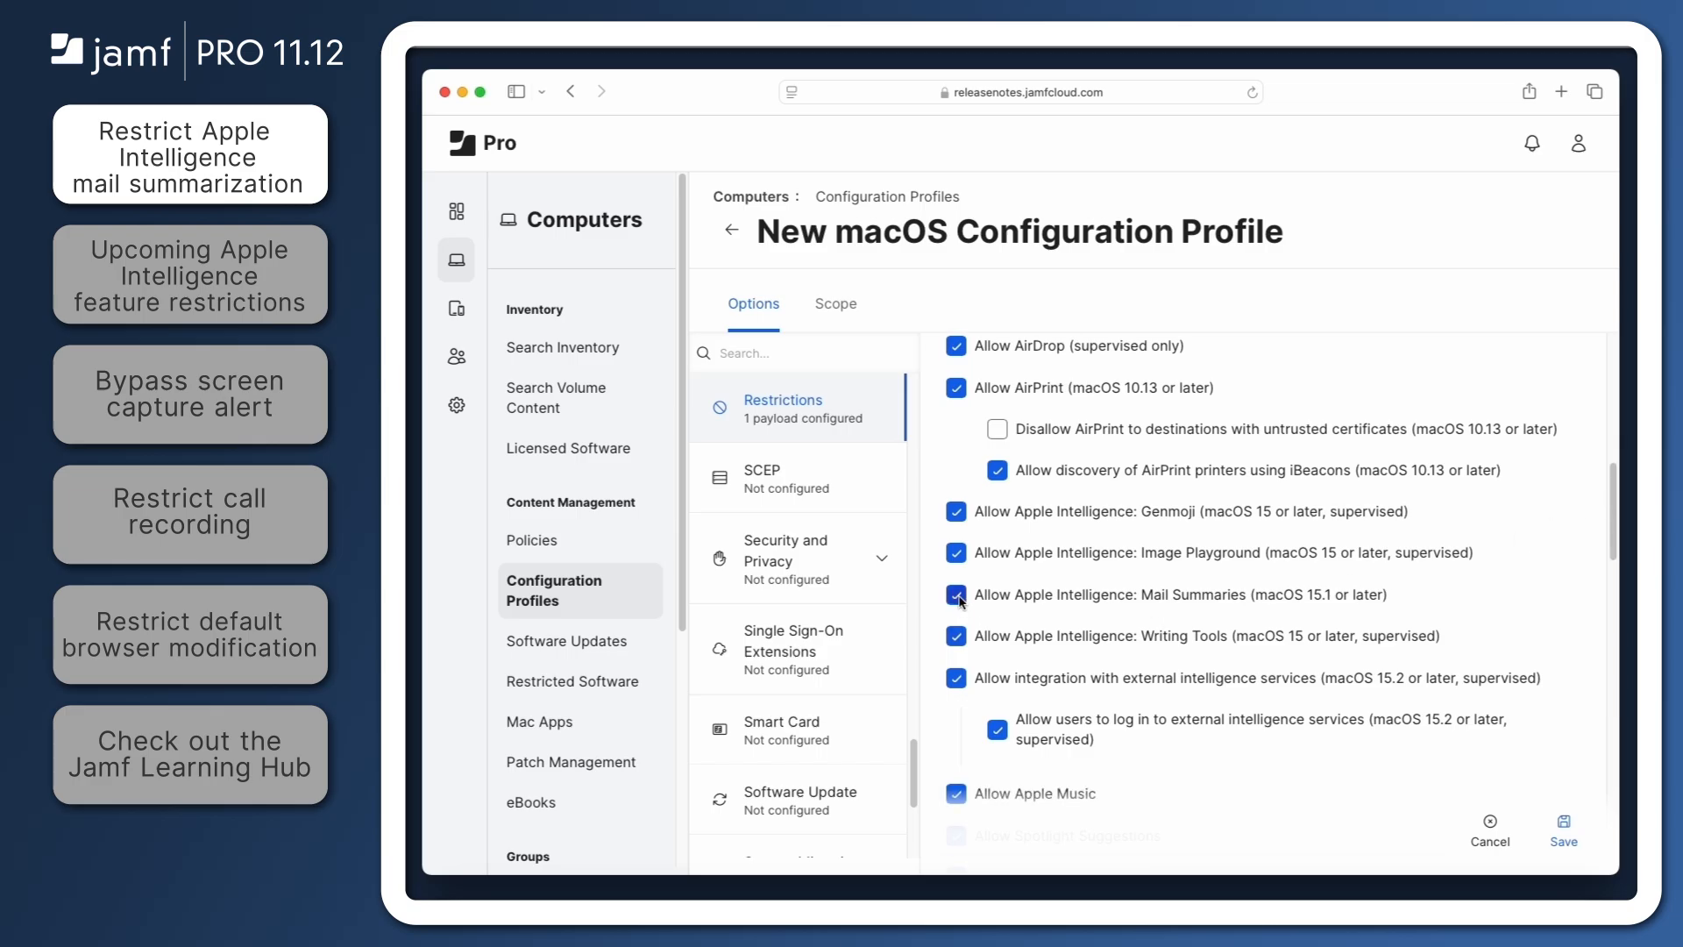
{"action": "left_click", "coordinate": [957, 594]}
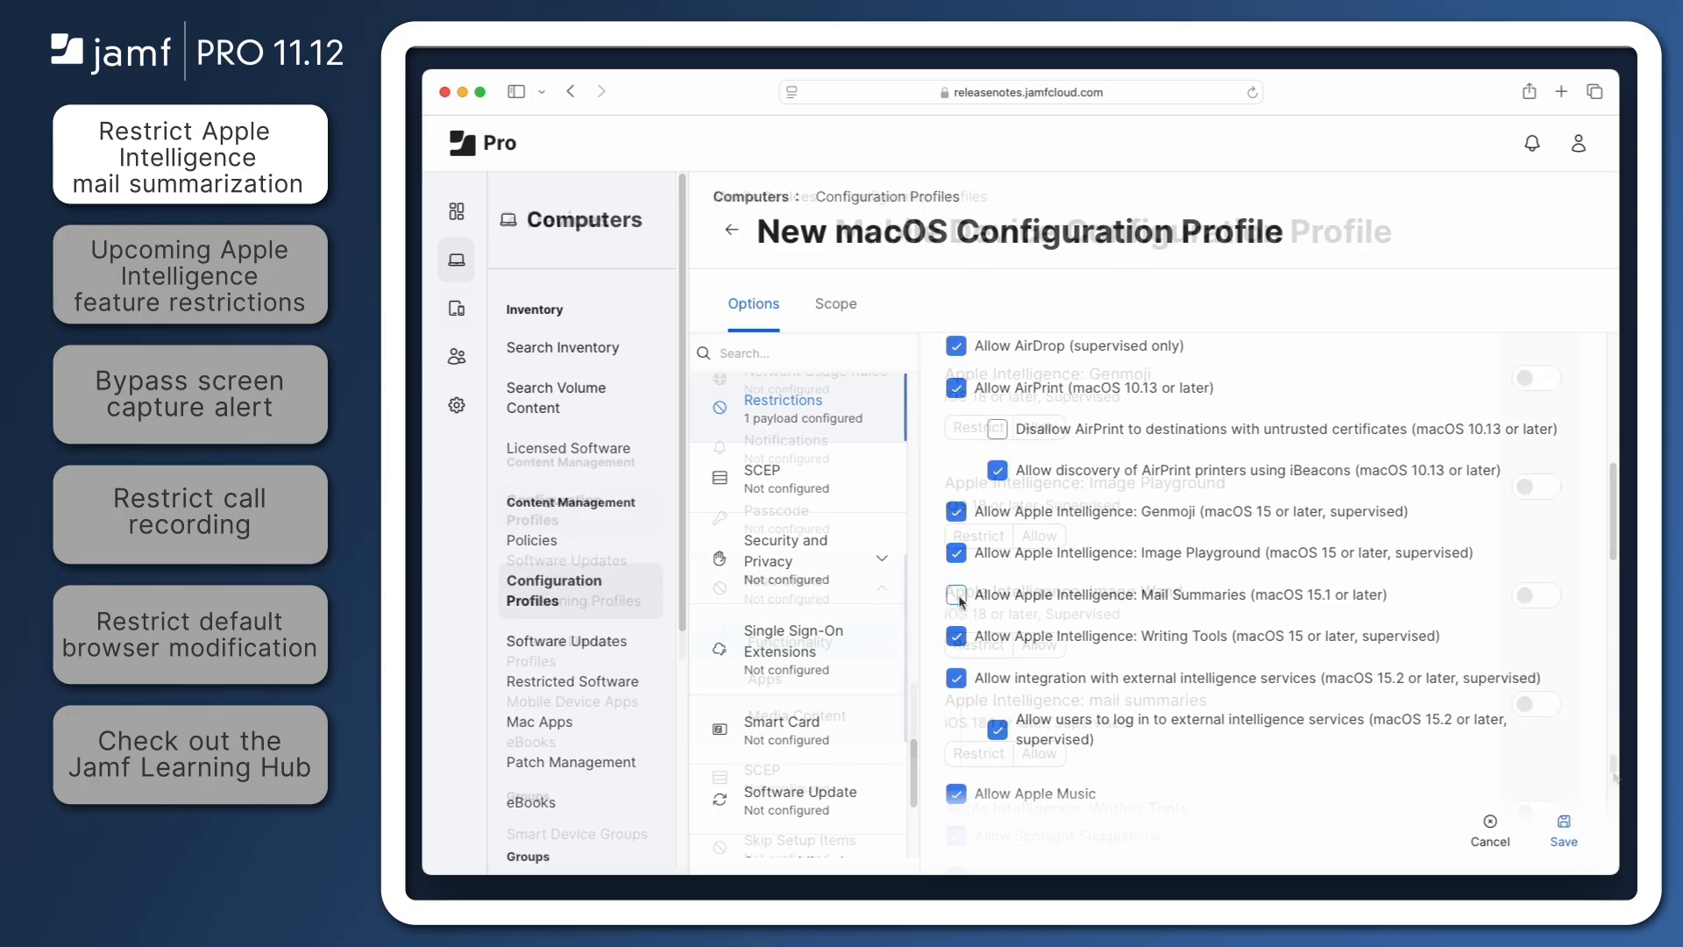
Restrict Apple Intelligence mail summaries in the mobile device profile
{"action": "left_click", "coordinate": [456, 308]}
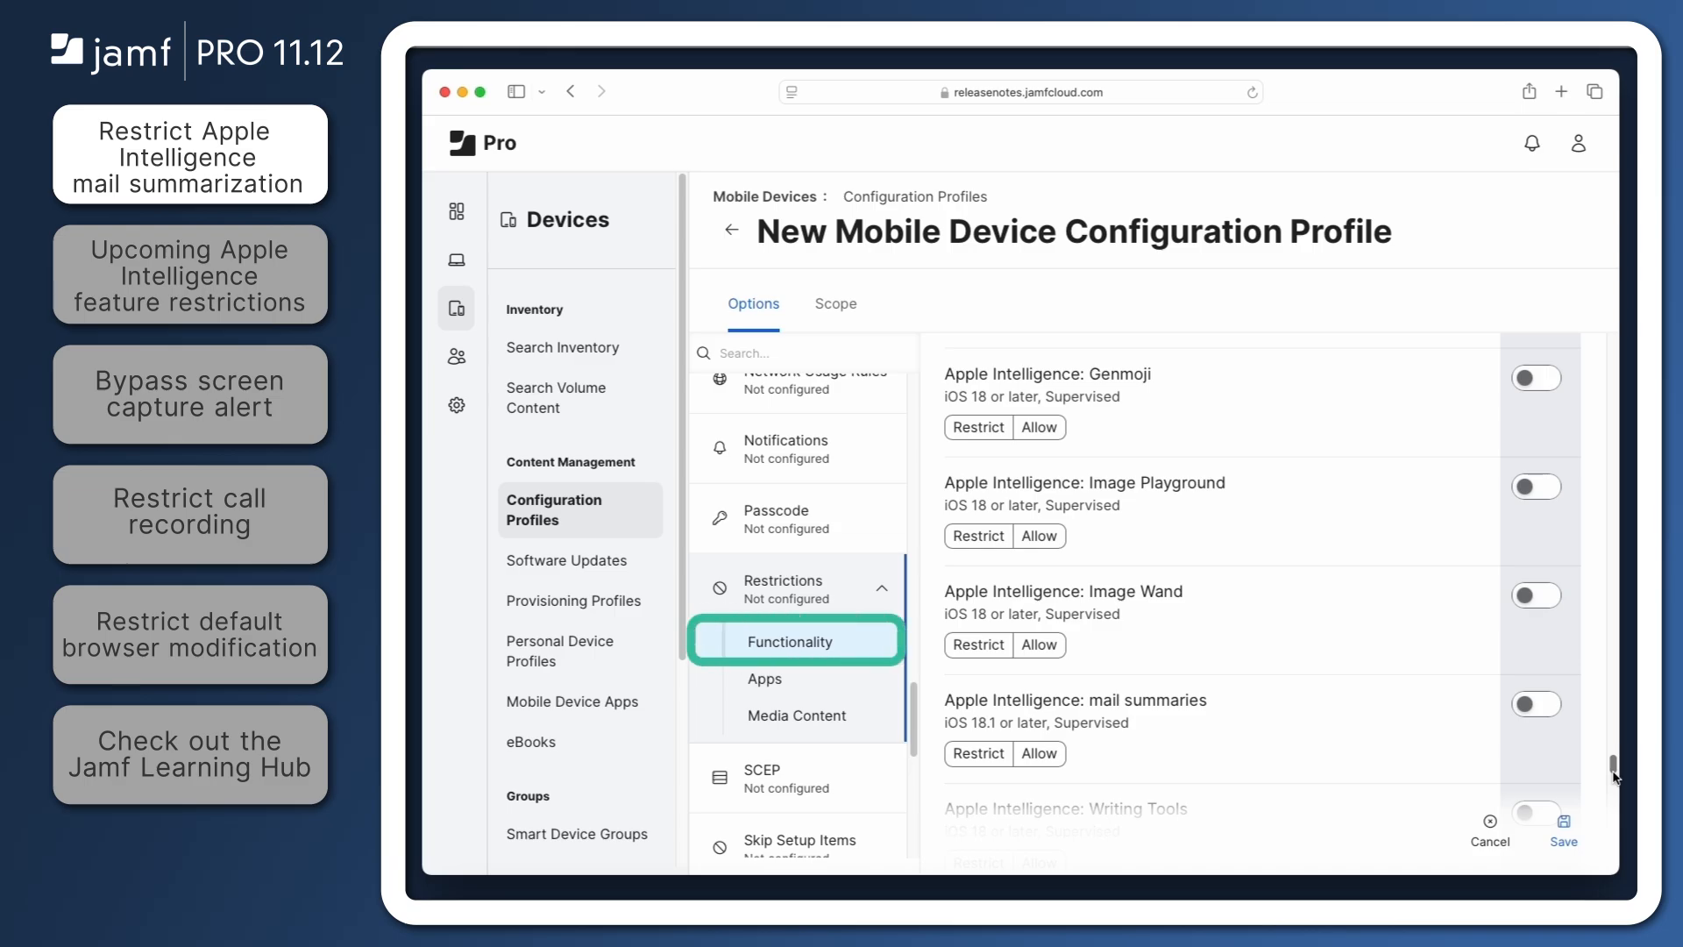
{"action": "mouse_move", "coordinate": [1360, 759]}
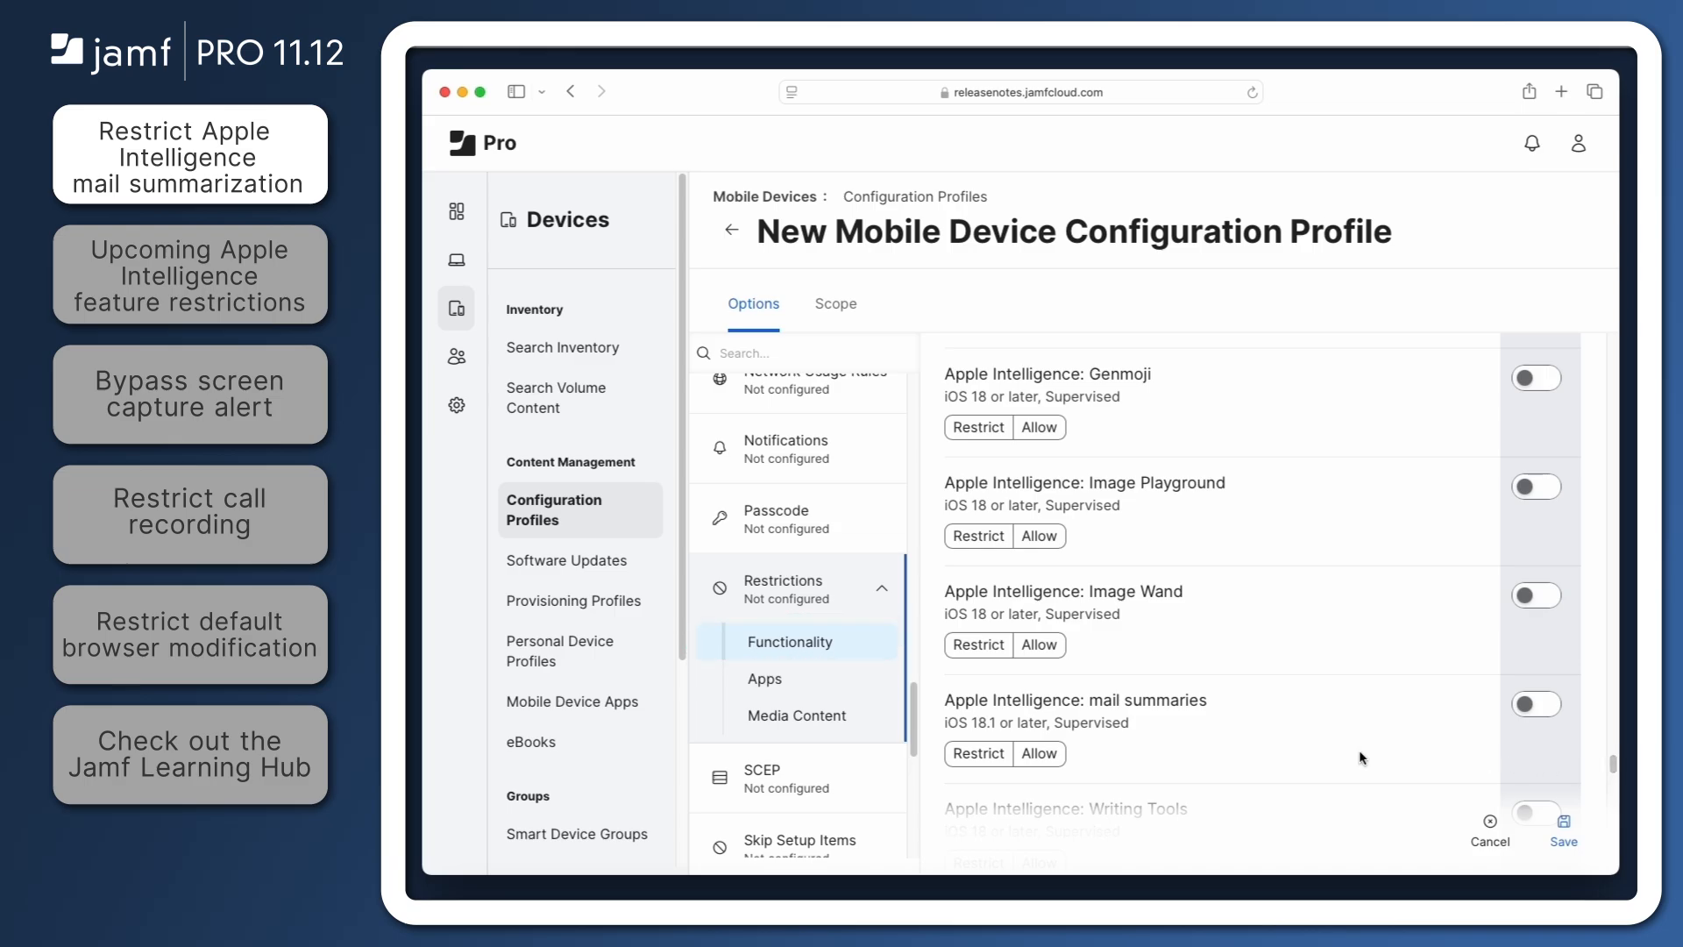
{"action": "left_click", "coordinate": [1536, 704]}
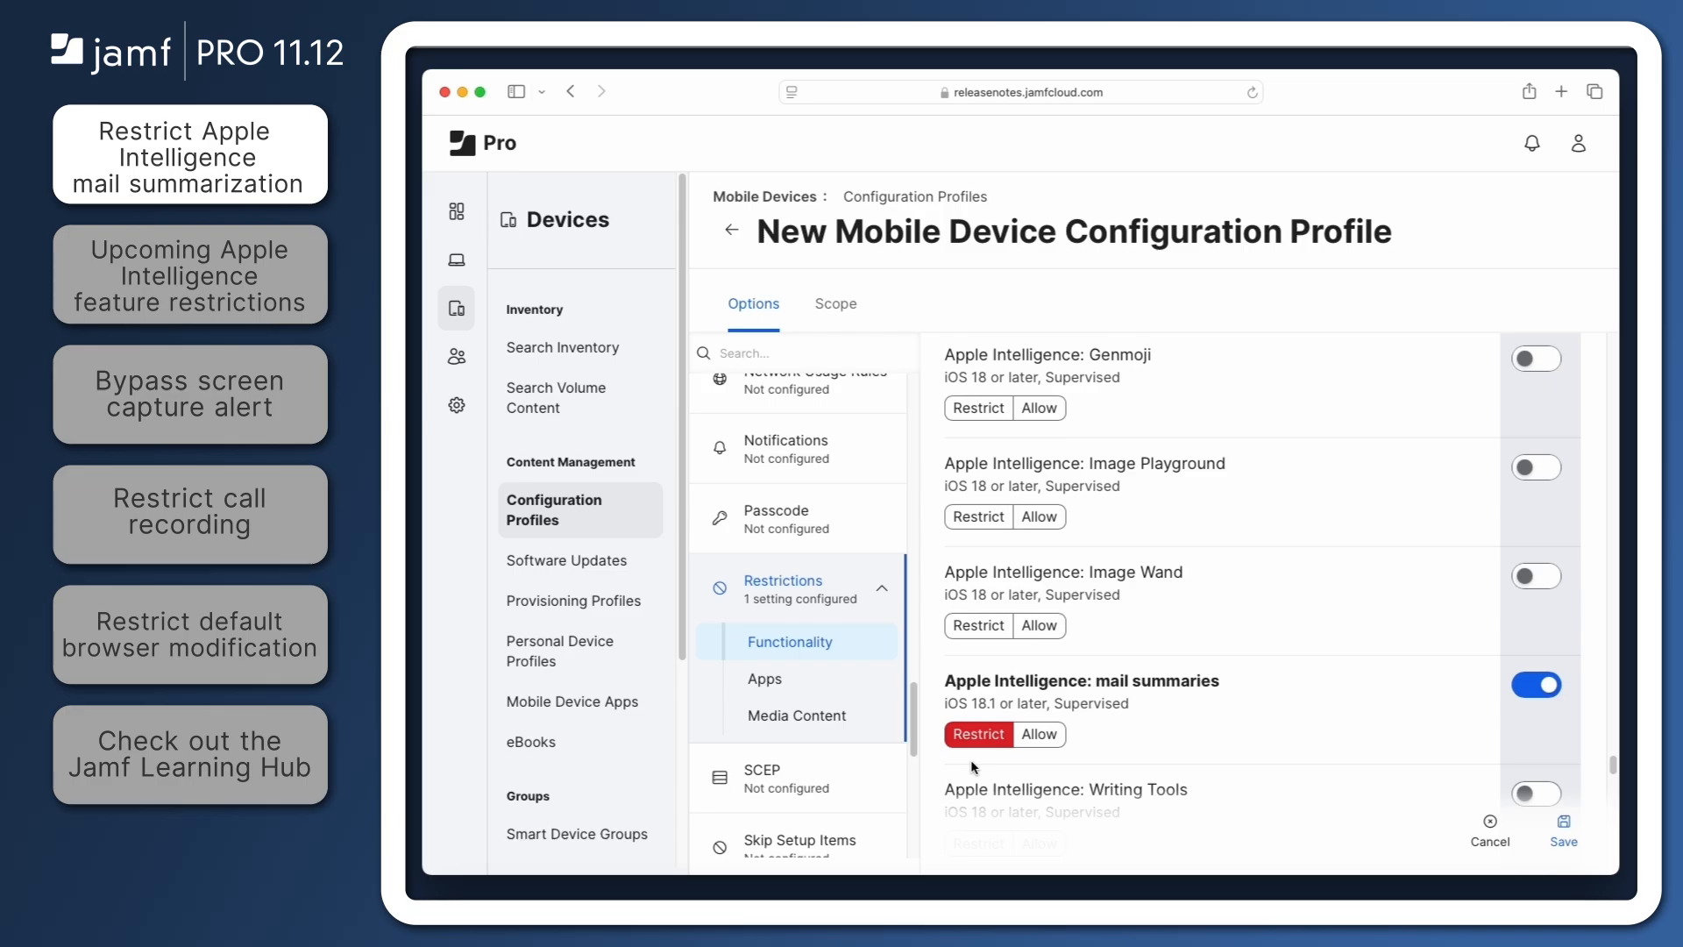
{"action": "left_click", "coordinate": [189, 273]}
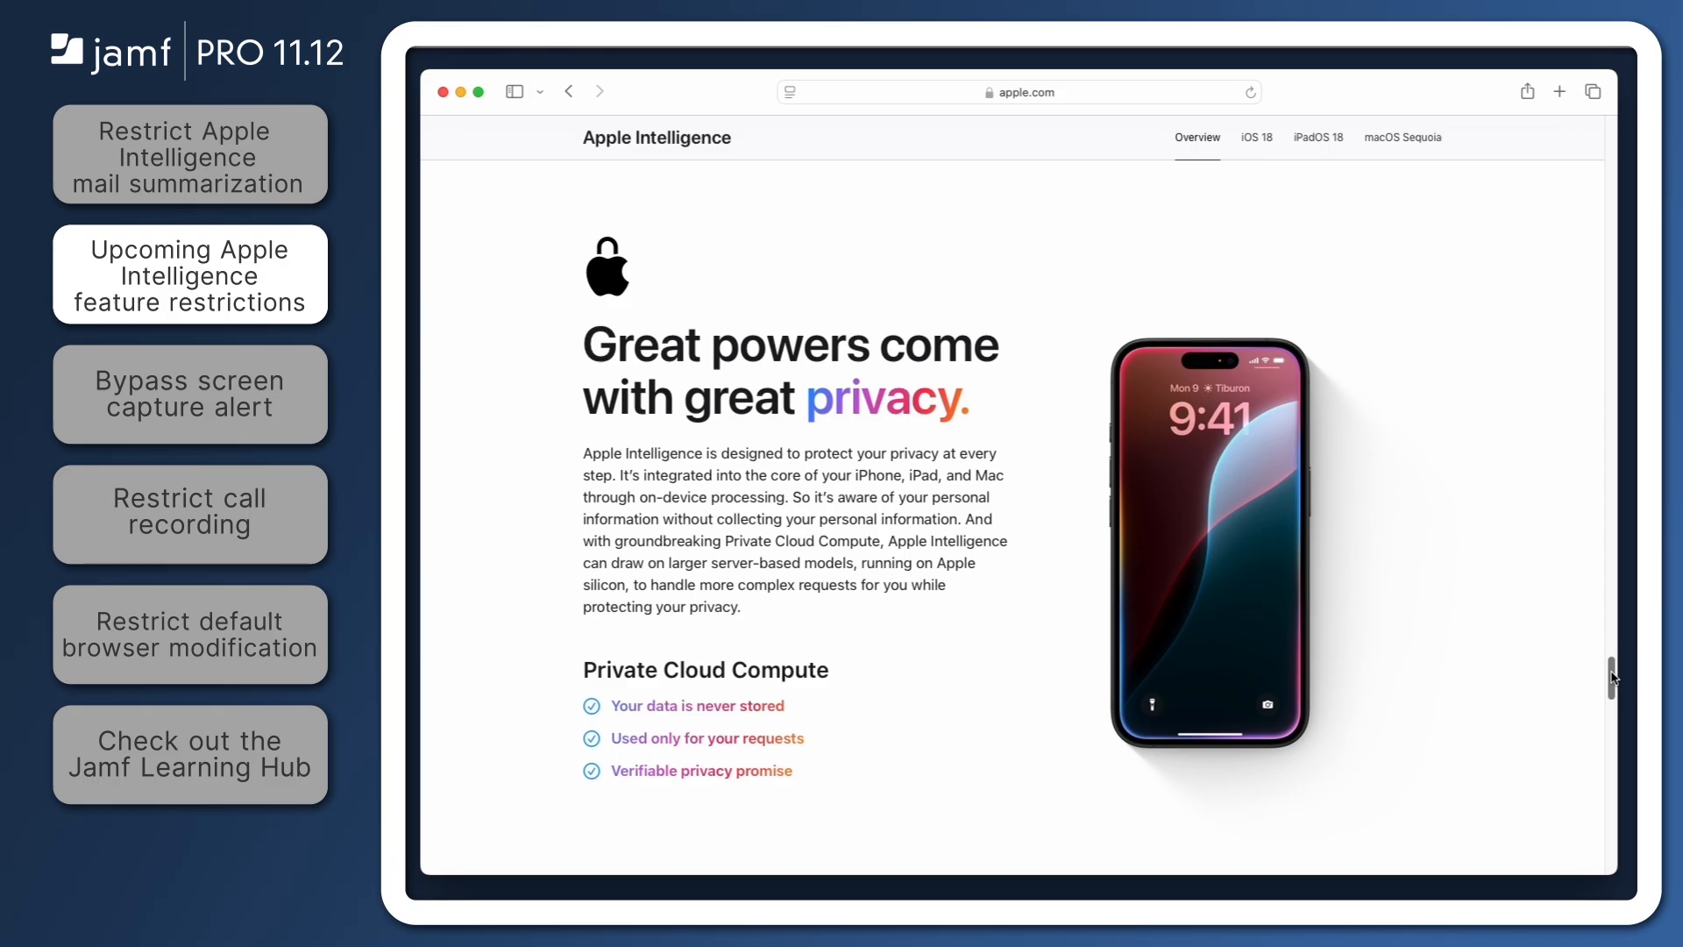
{"action": "scroll", "scroll_direction": "down", "scroll_amount": 3}
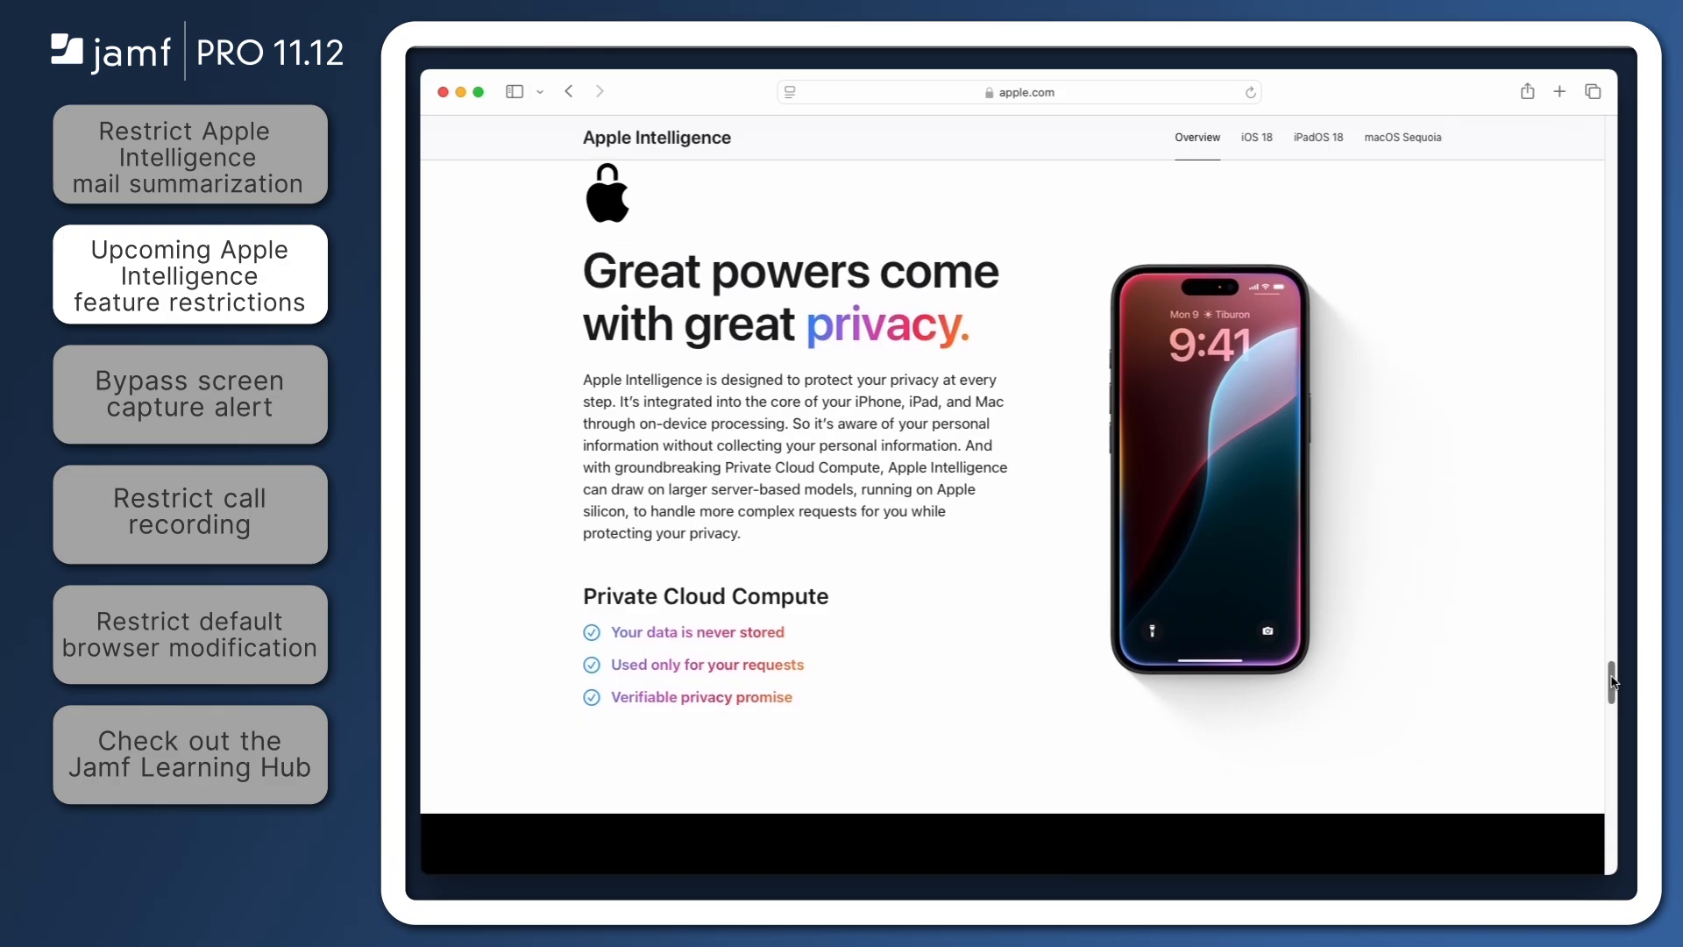
{"action": "scroll", "scroll_direction": "down", "scroll_amount": 3}
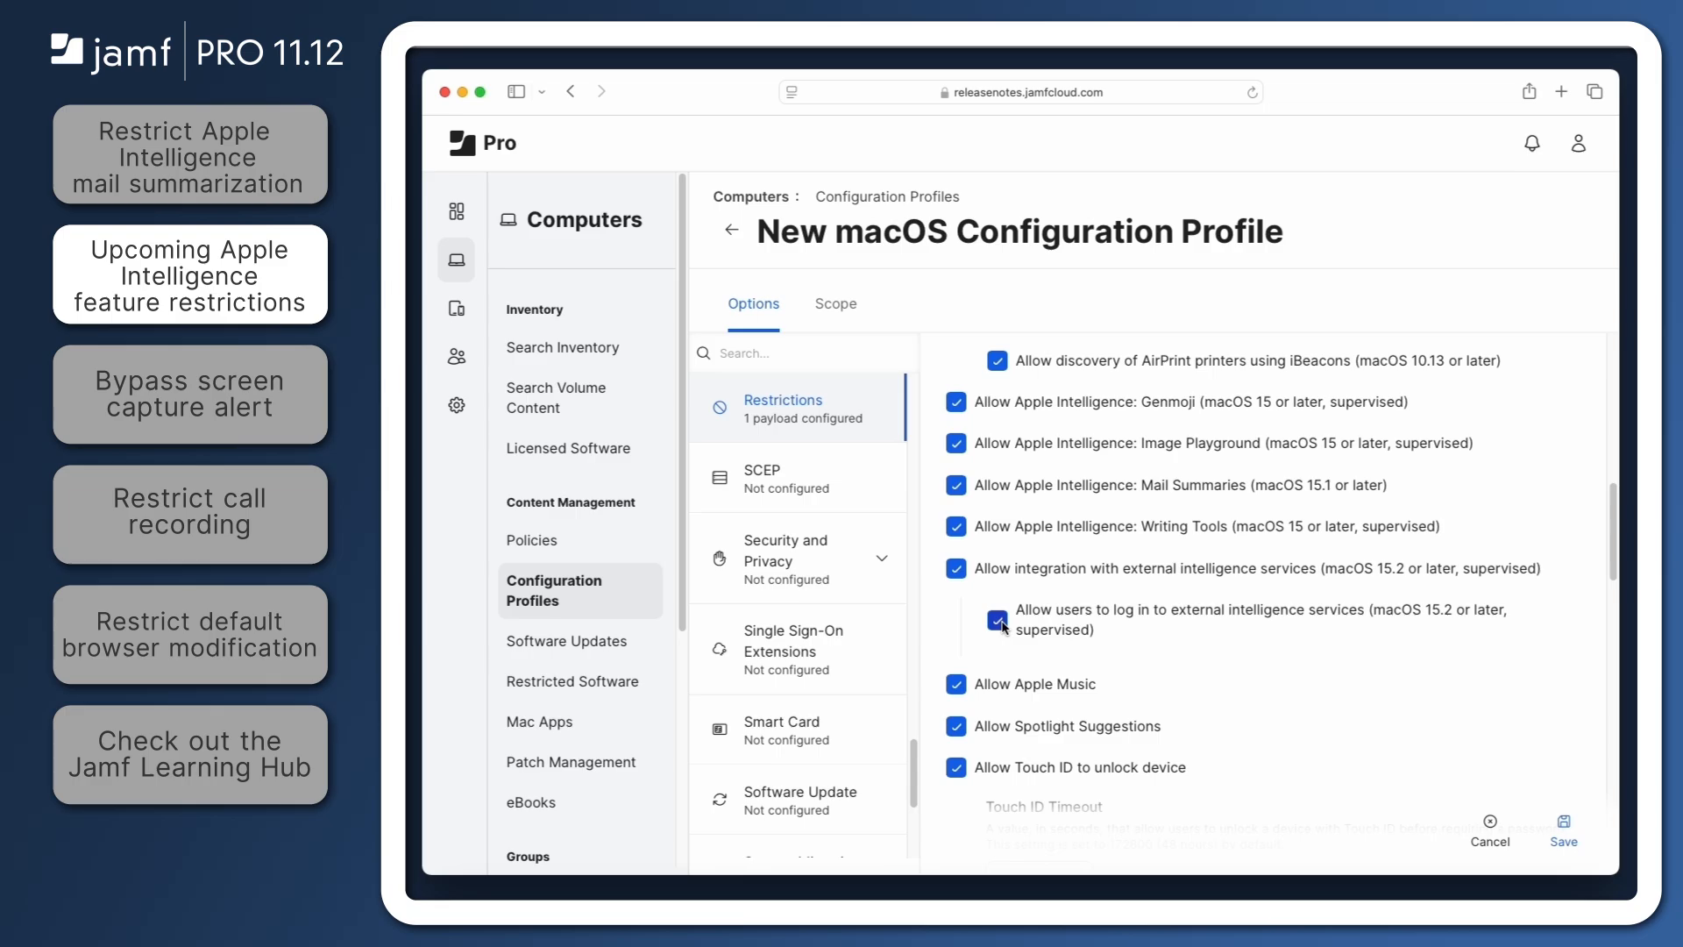
Disallow external intelligence login and integration with external intelligence services on macOS
{"action": "left_click", "coordinate": [998, 620]}
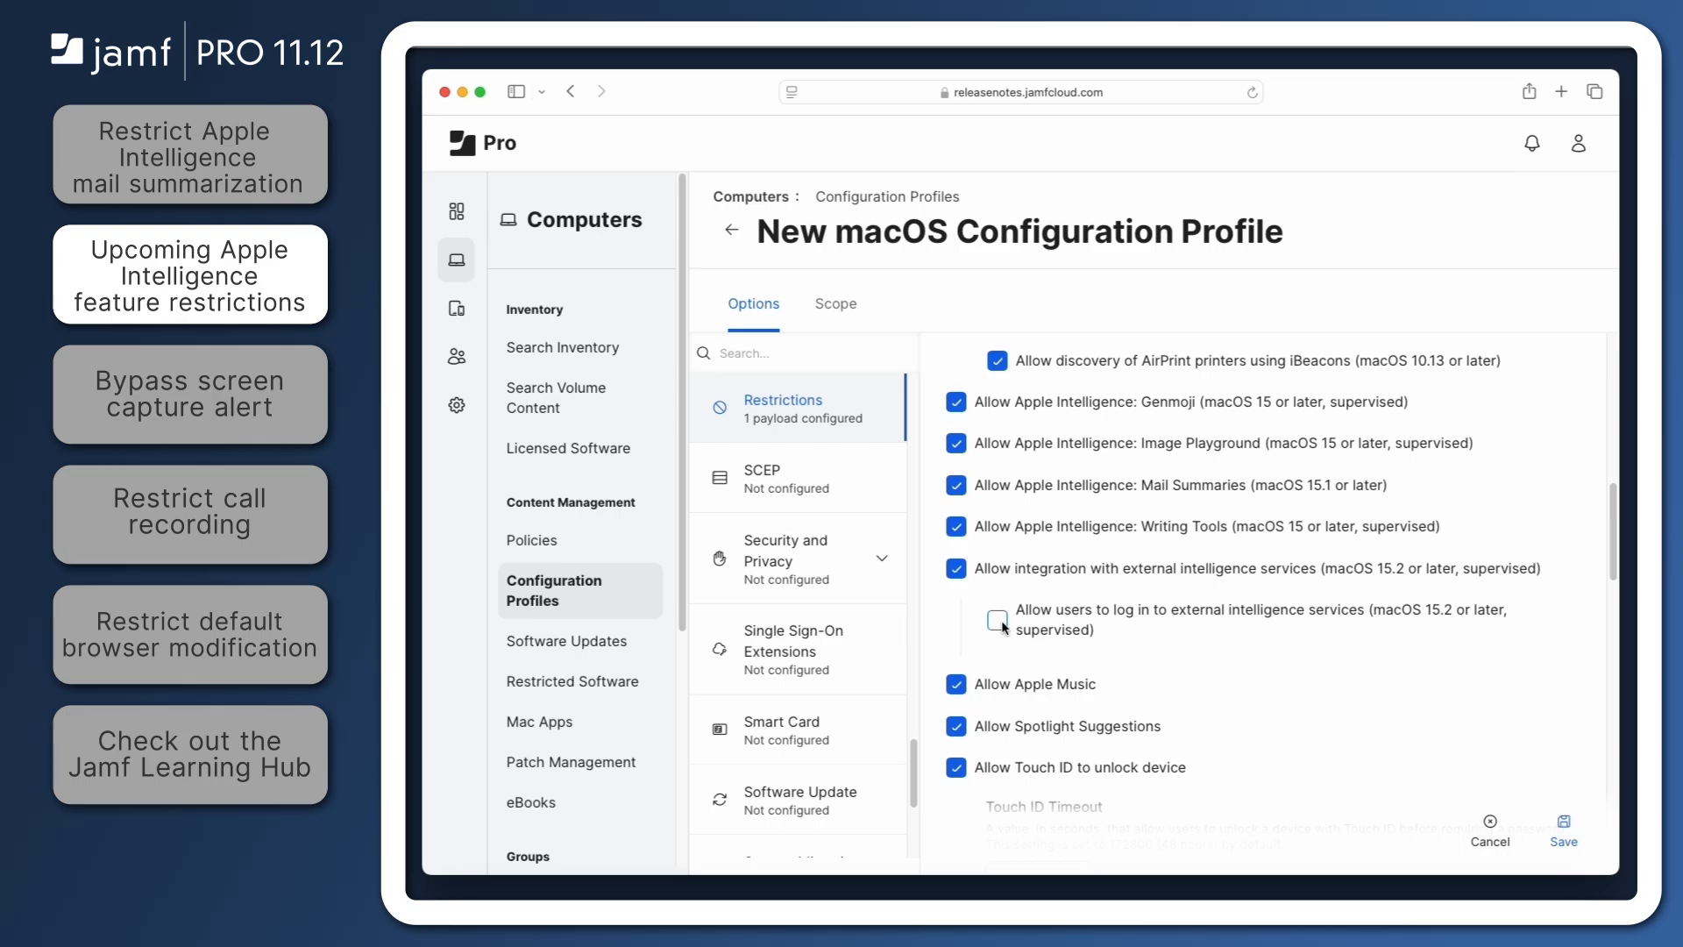
{"action": "left_click", "coordinate": [958, 568]}
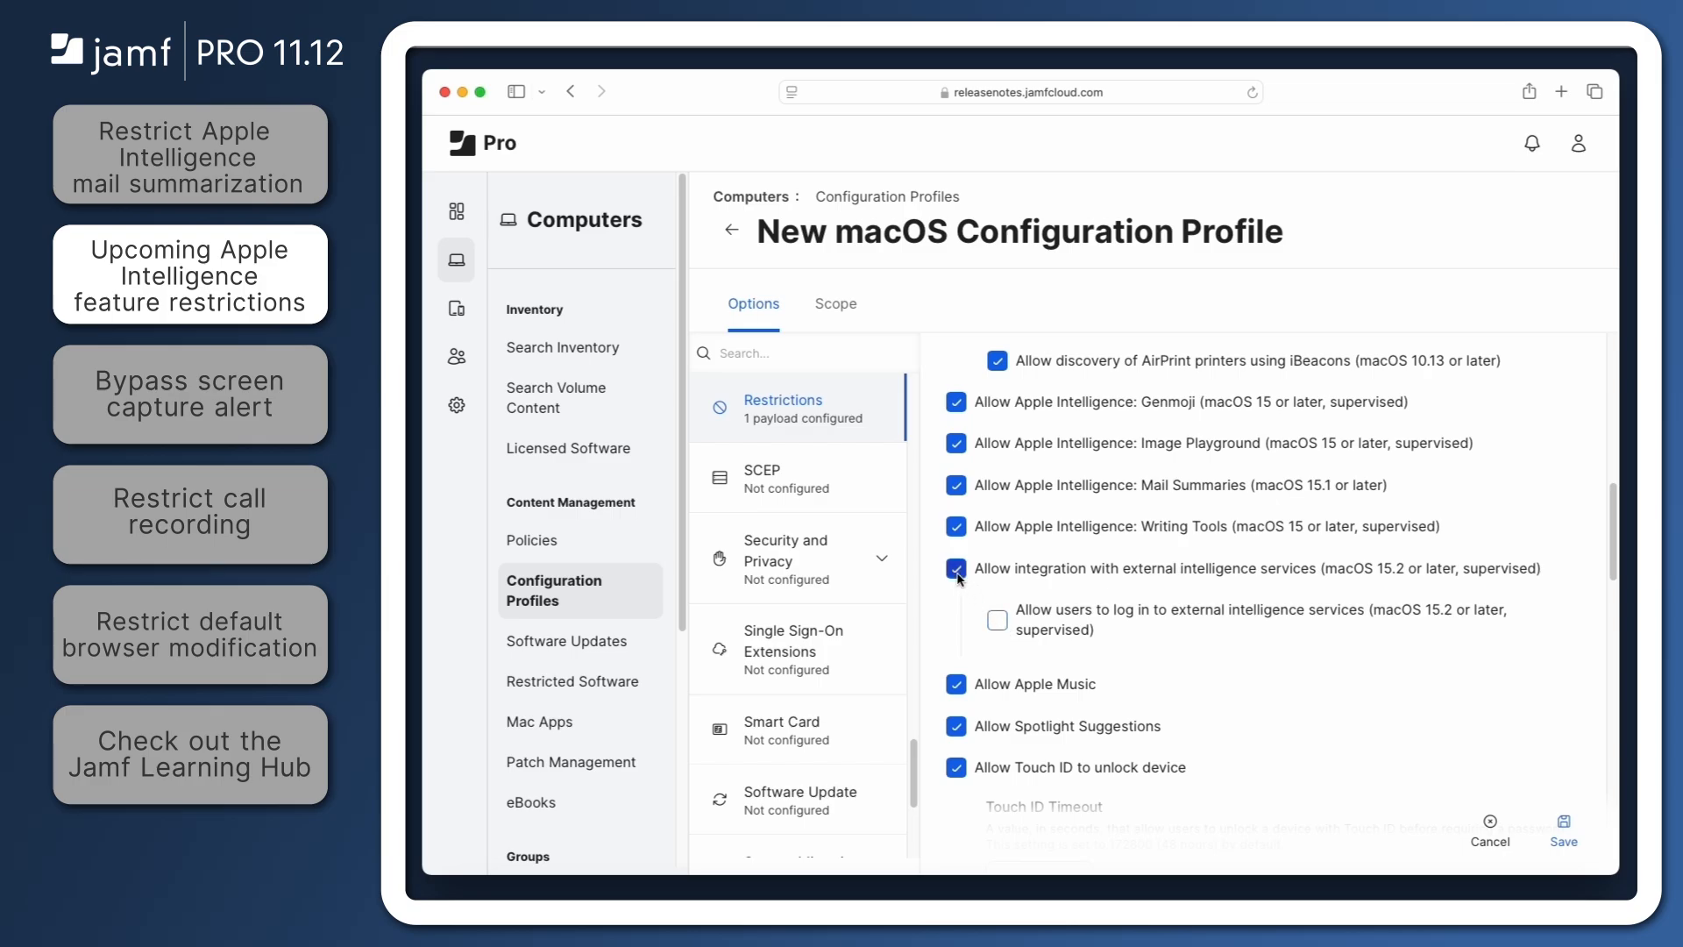
{"action": "left_click", "coordinate": [957, 568]}
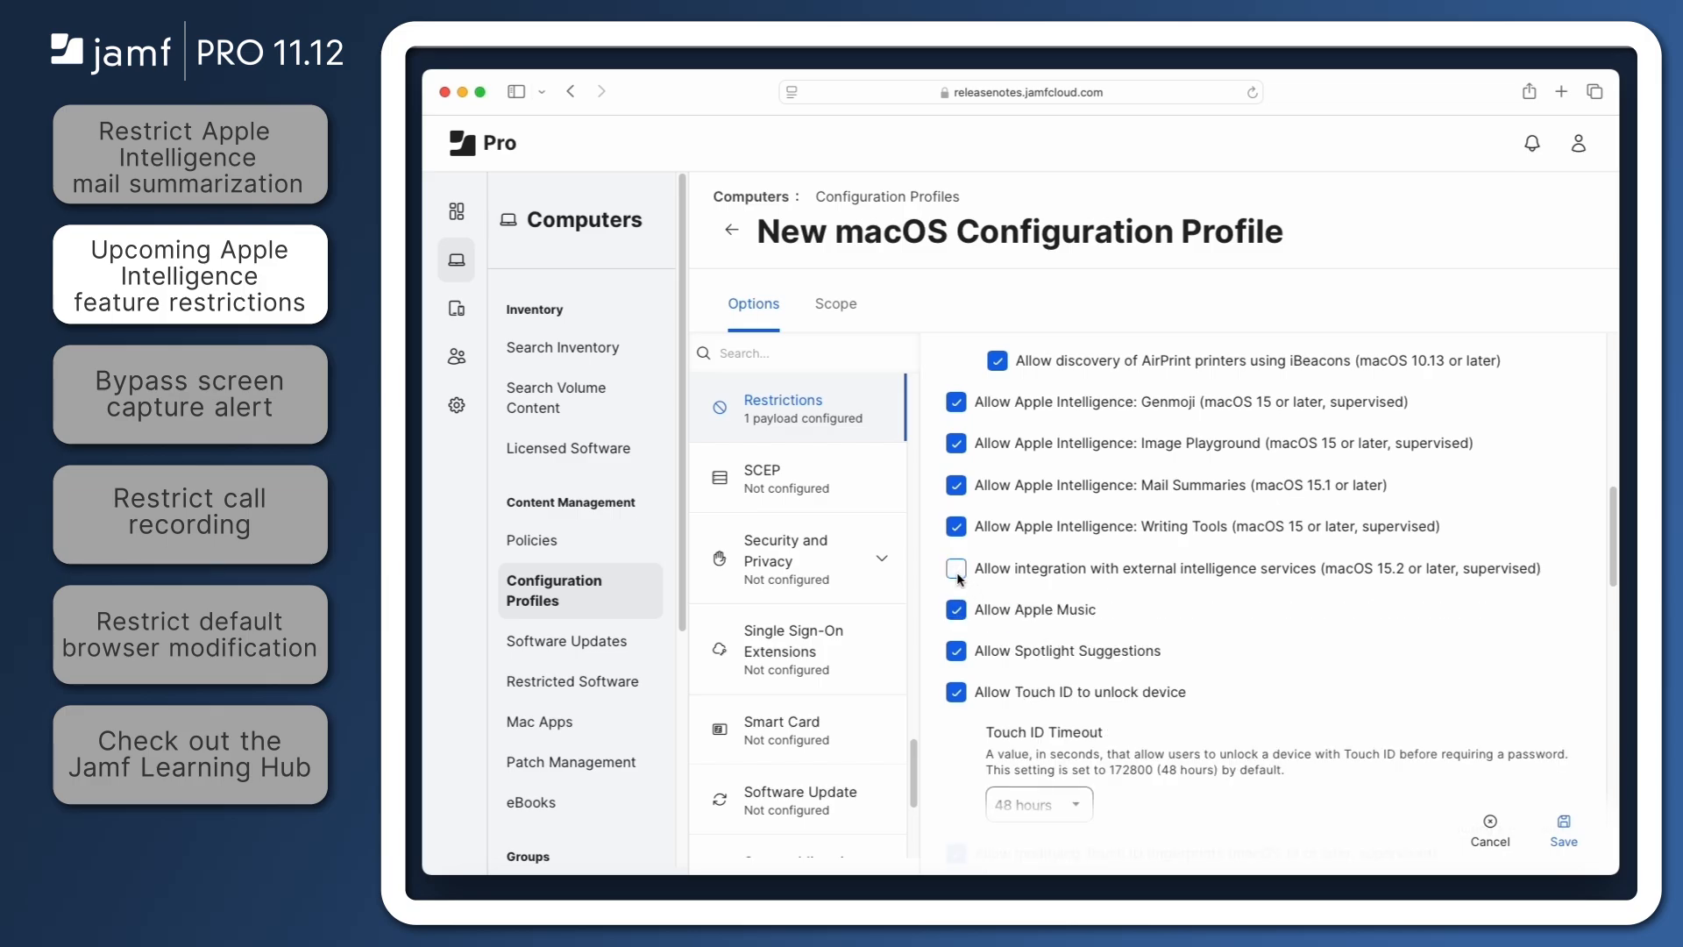
Restrict external intelligence login and integration in the mobile device profile
{"action": "left_click", "coordinate": [455, 309]}
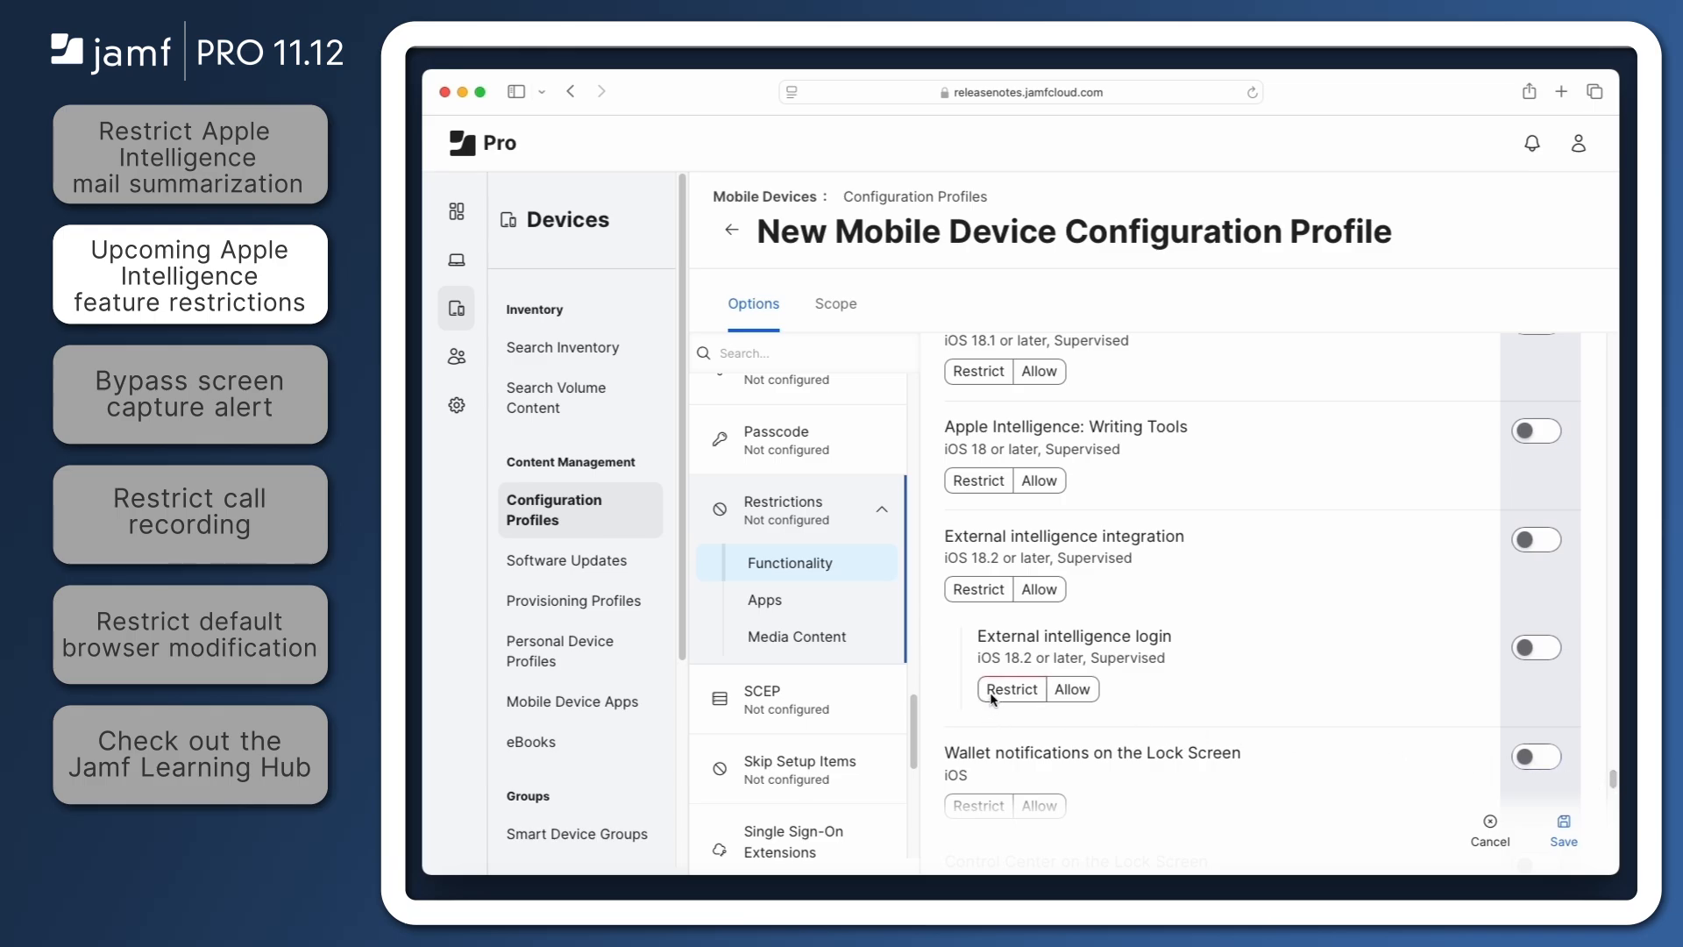
{"action": "left_click", "coordinate": [1535, 647]}
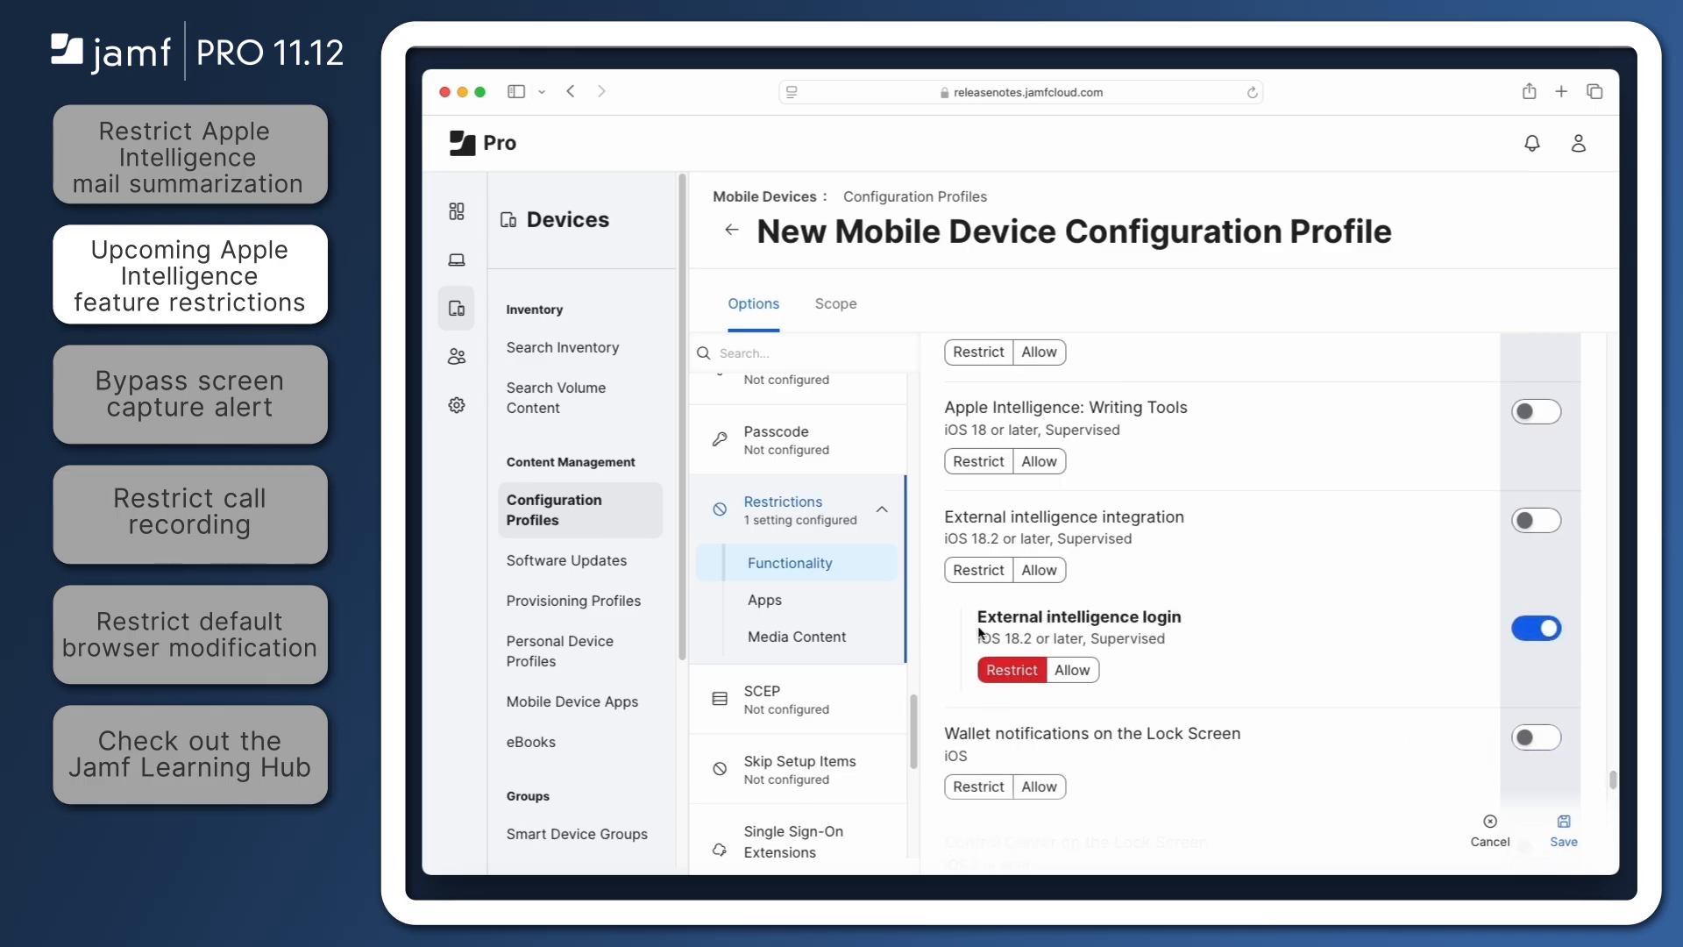
{"action": "left_click", "coordinate": [1535, 519]}
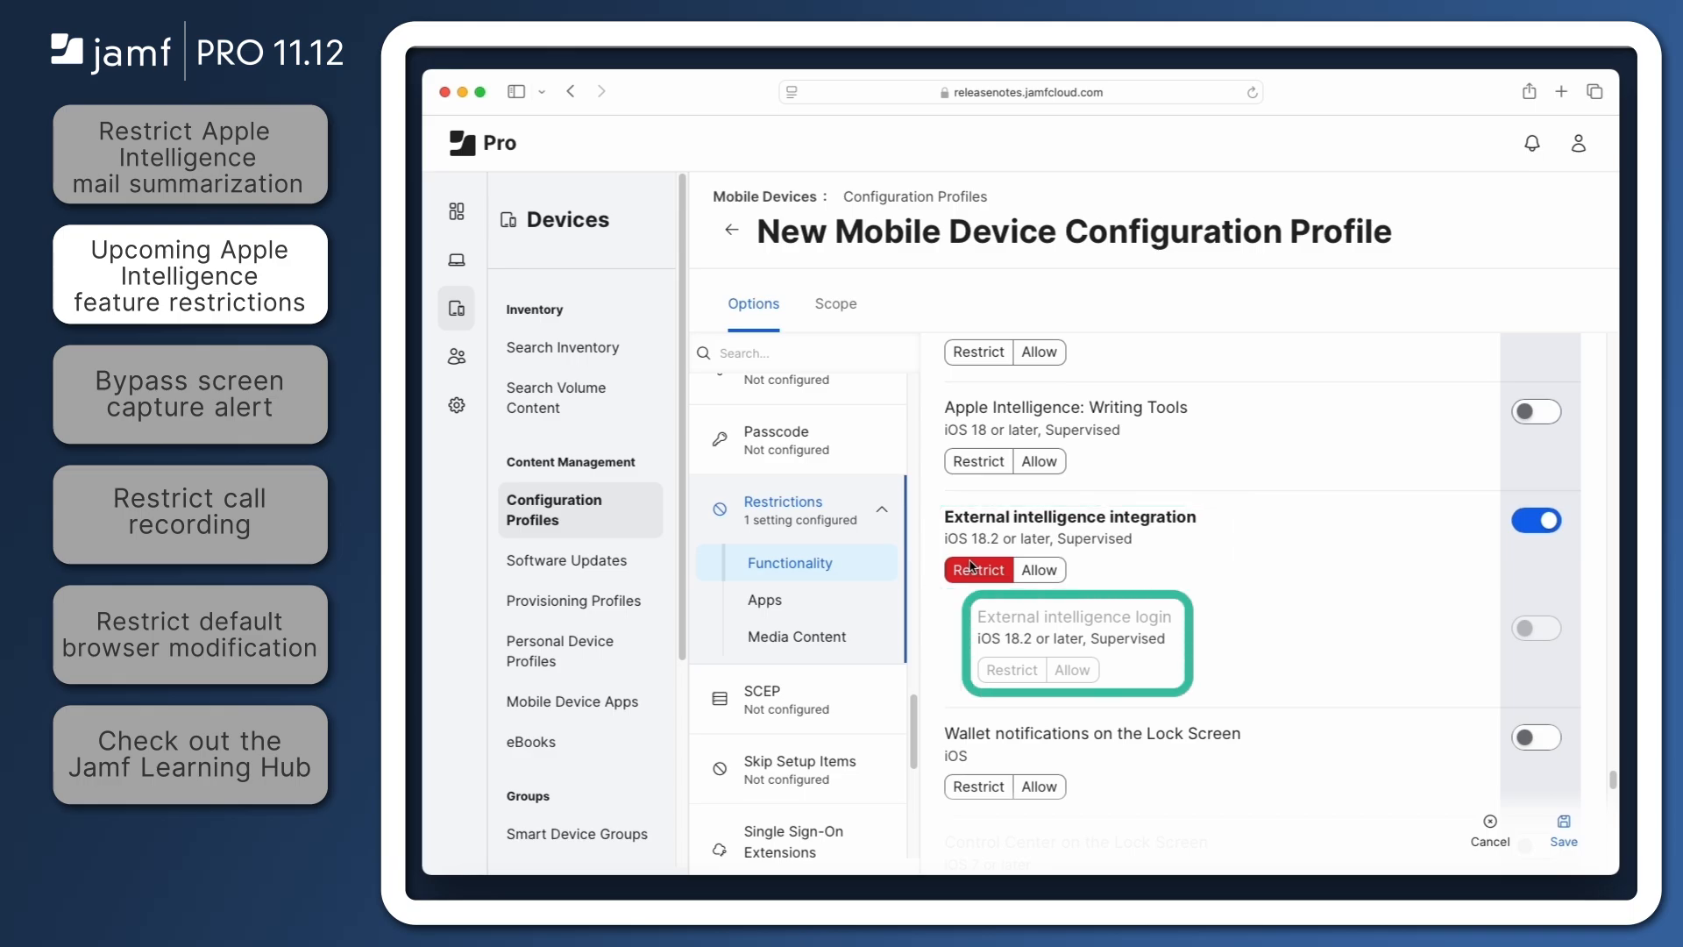
{"action": "left_click", "coordinate": [189, 394]}
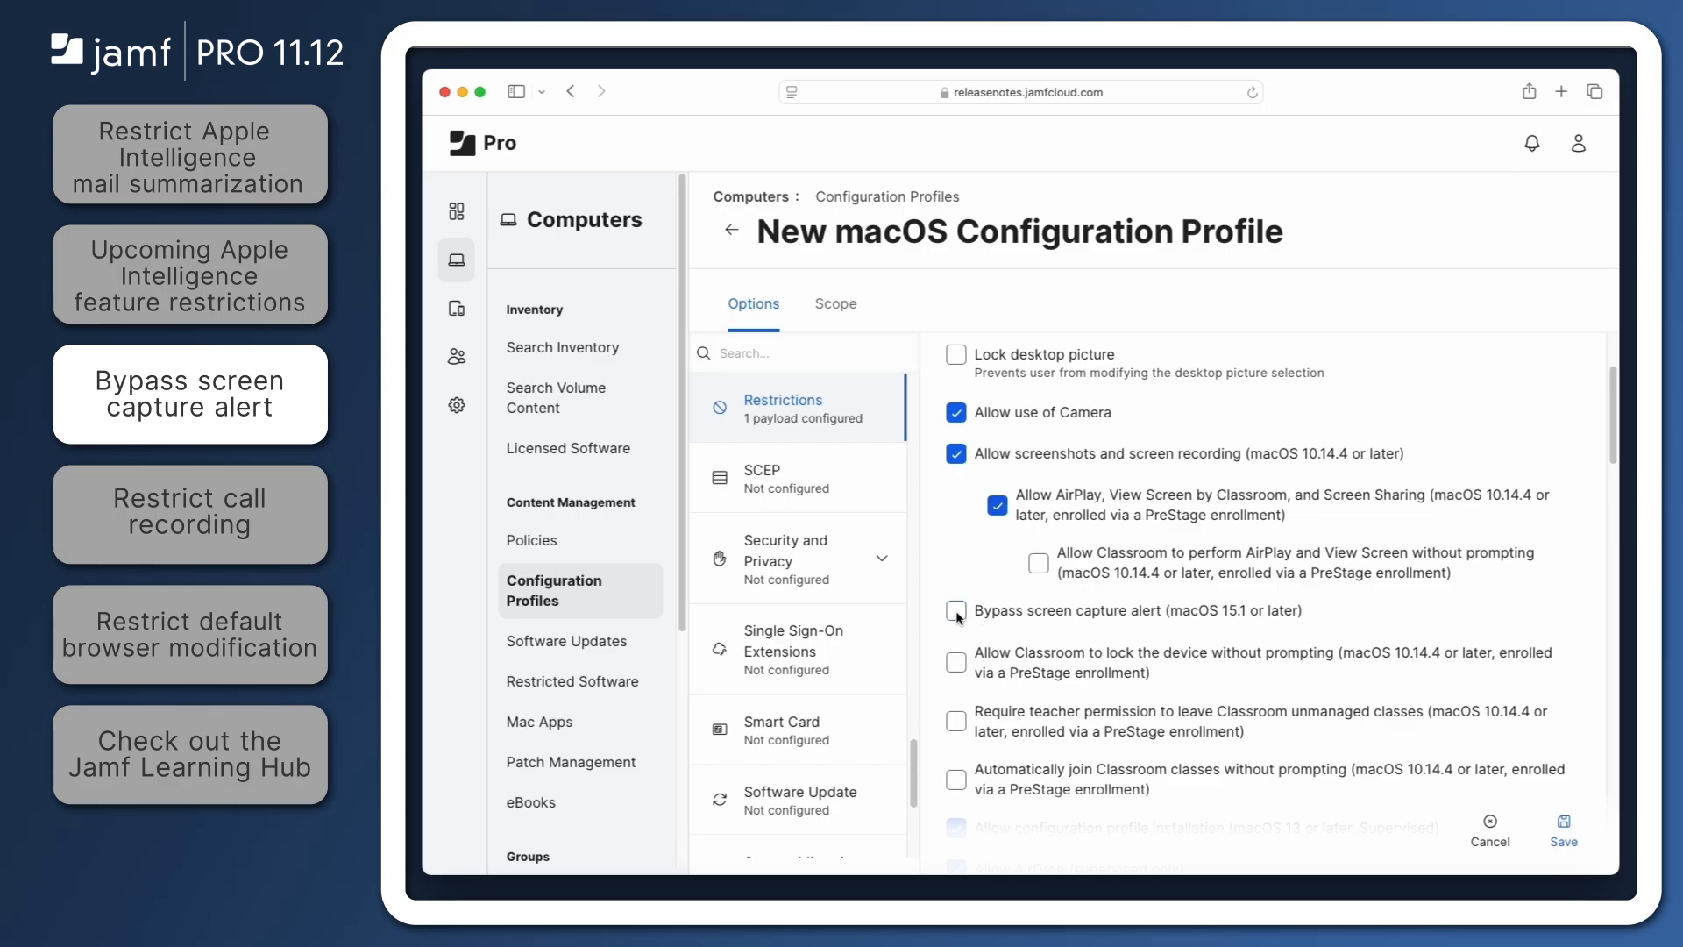
Enable Bypass screen capture alert (macOS 15.1 or later) in the macOS profile
{"action": "left_click", "coordinate": [956, 615]}
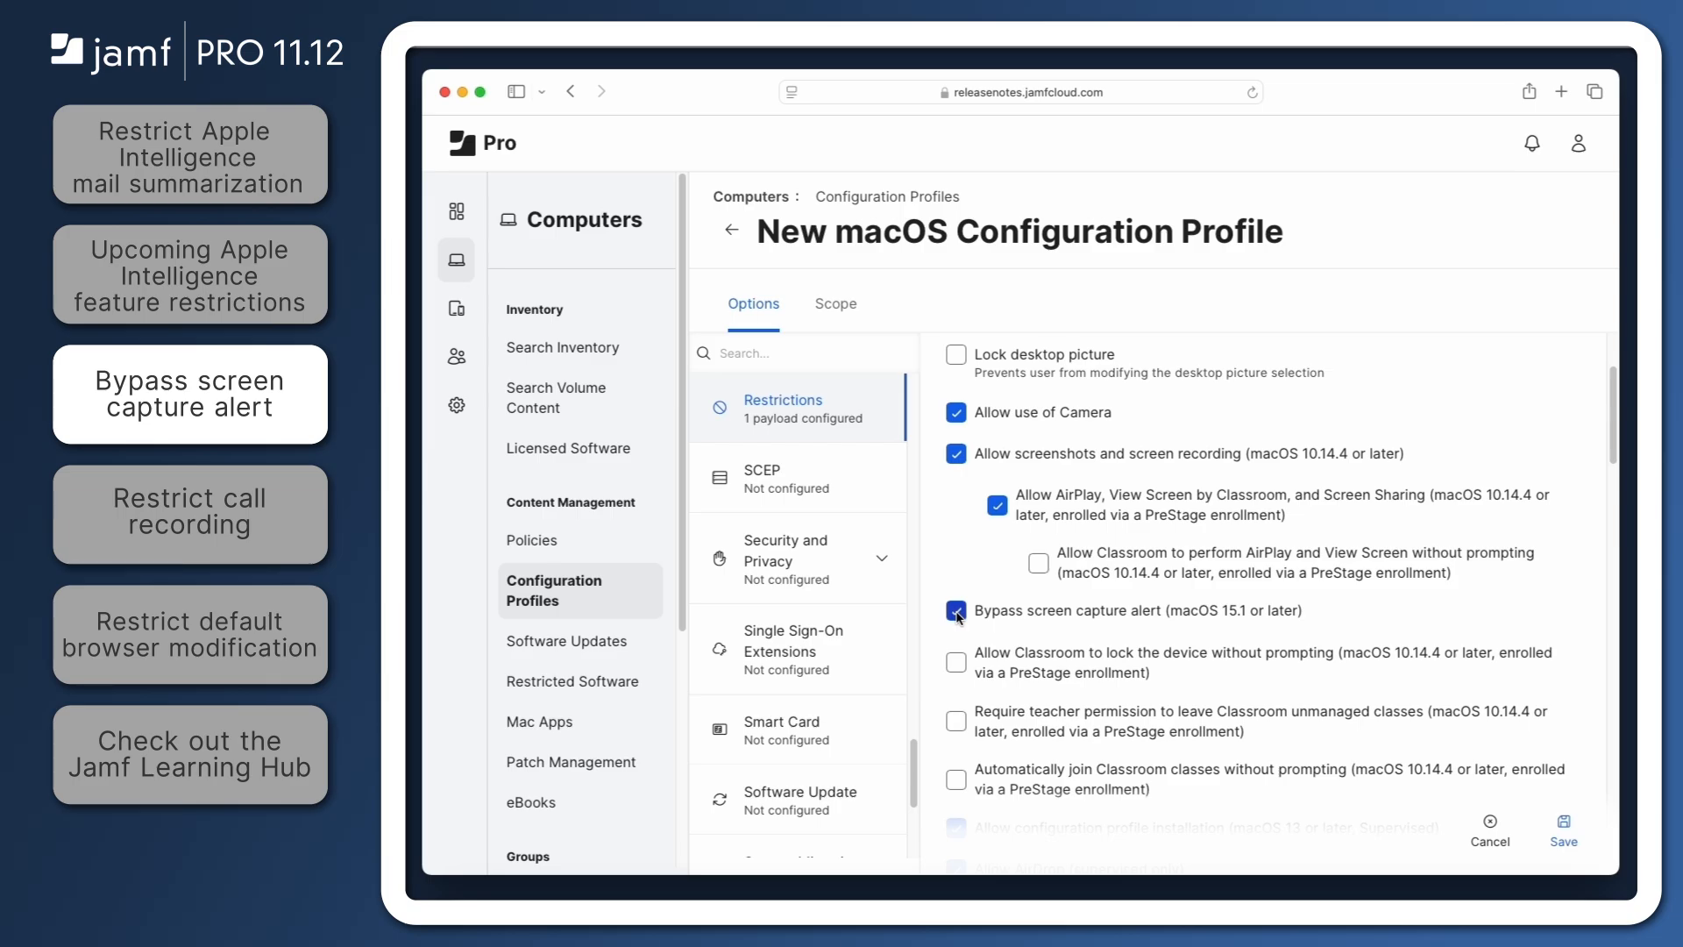
{"action": "left_click", "coordinate": [189, 514]}
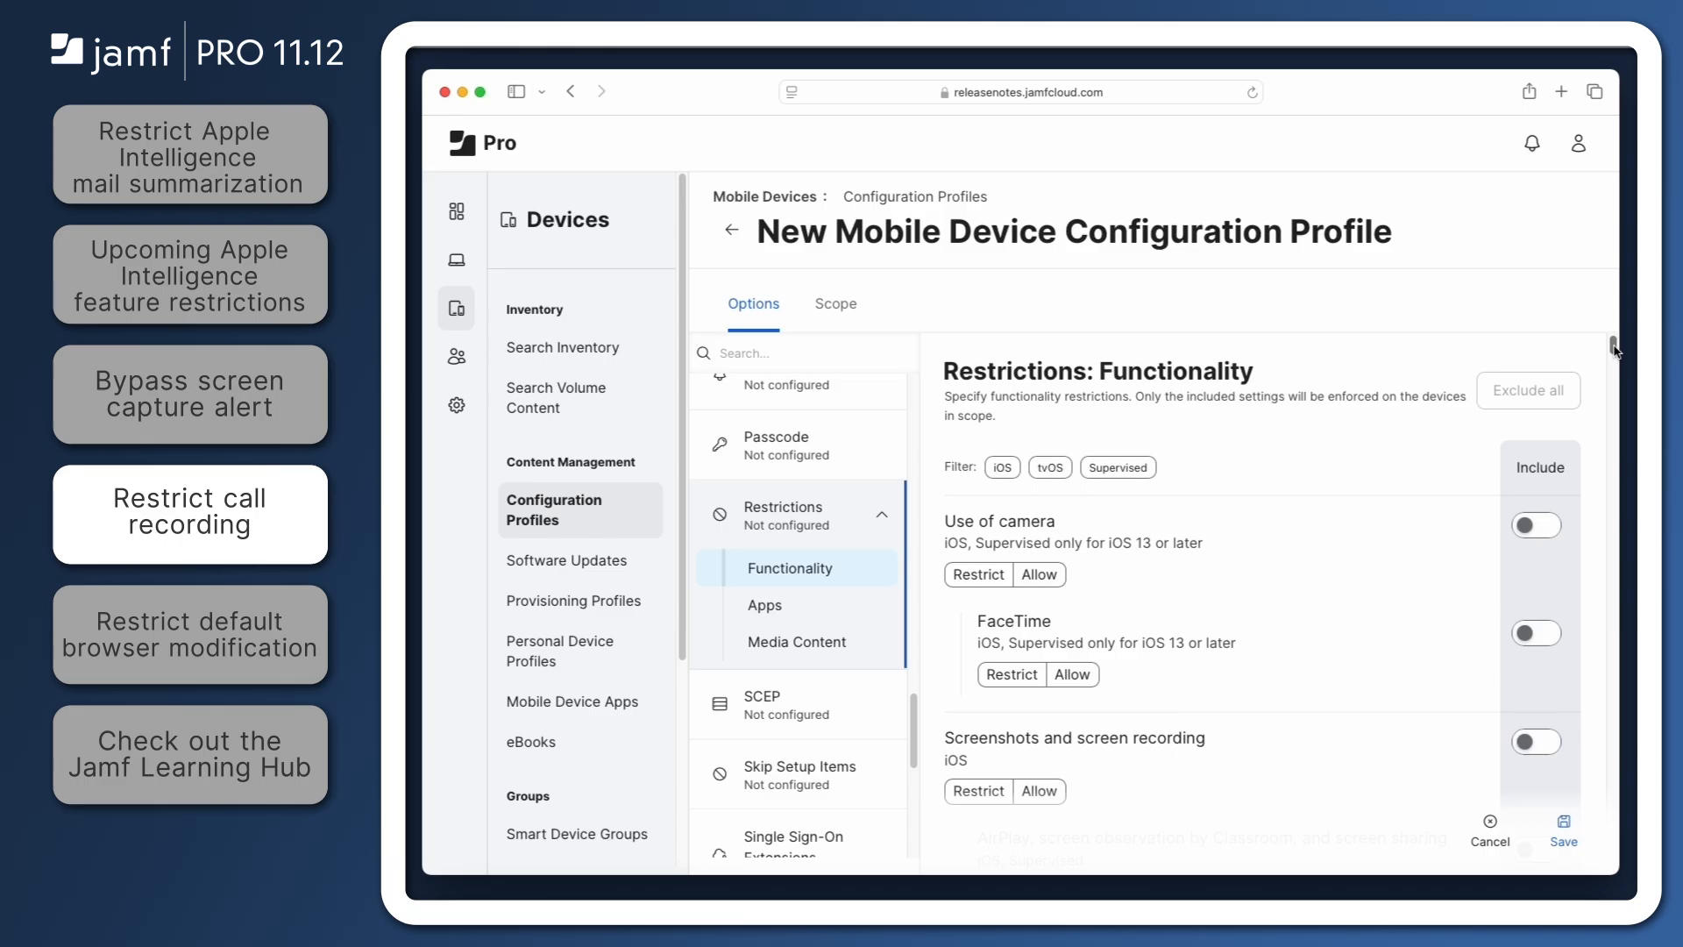
Restrict Call recording in the mobile device profile's Functionality restrictions
{"action": "scroll", "scroll_direction": "down", "scroll_amount": 3}
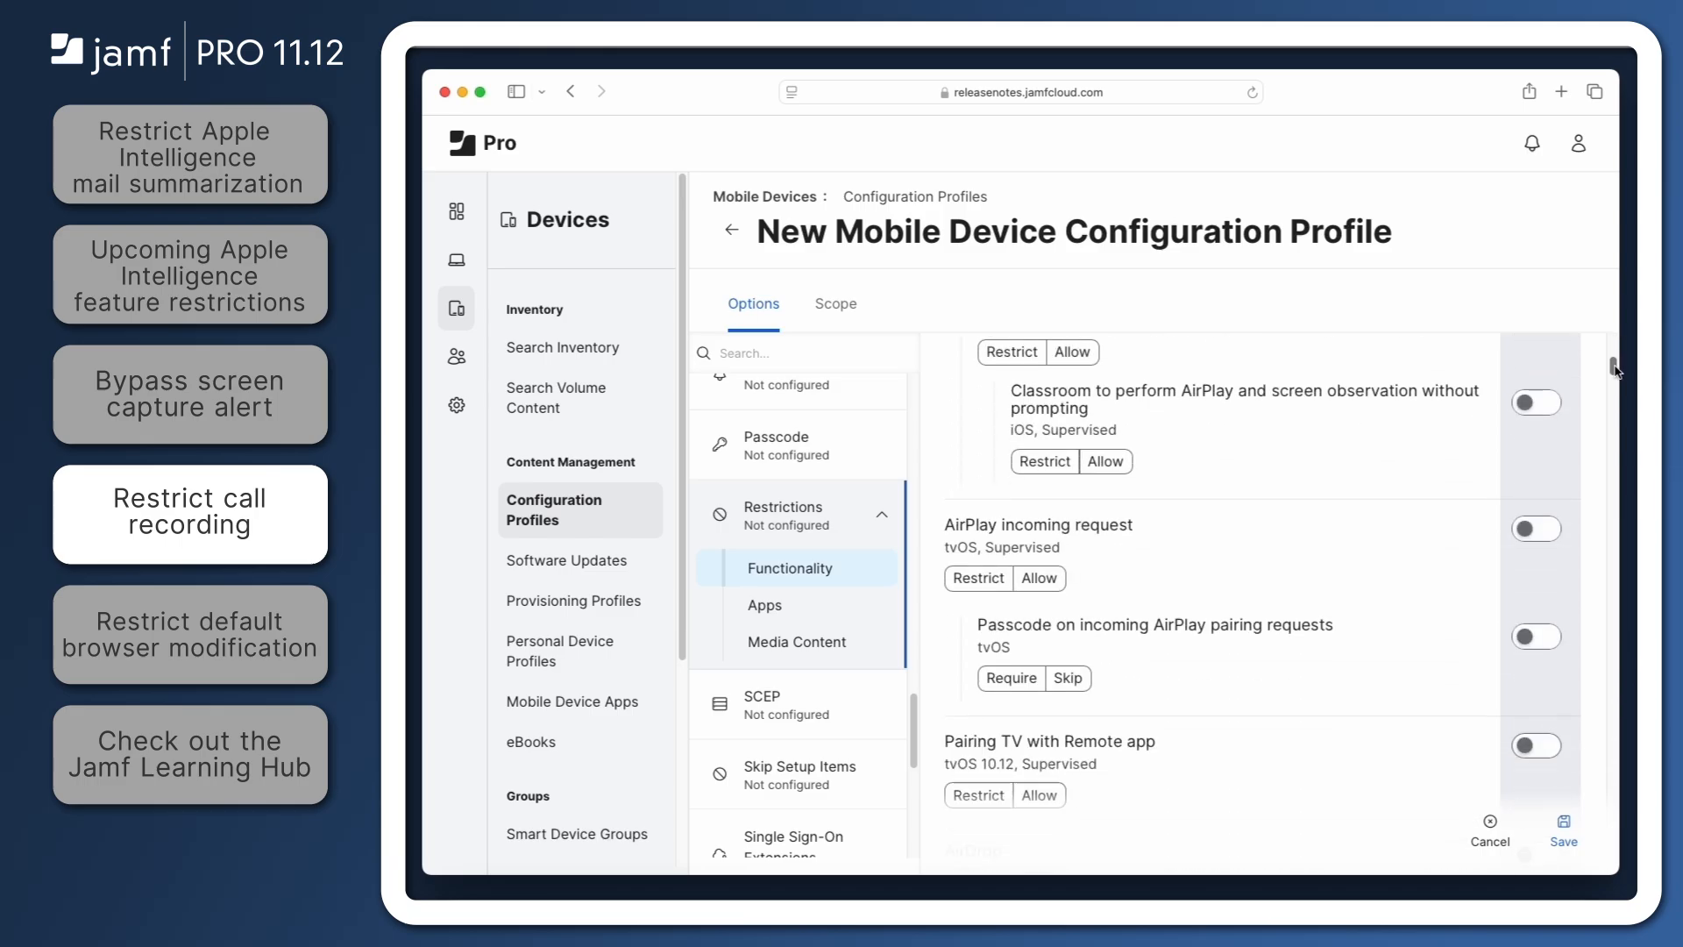
{"action": "scroll", "scroll_direction": "down", "scroll_amount": 3}
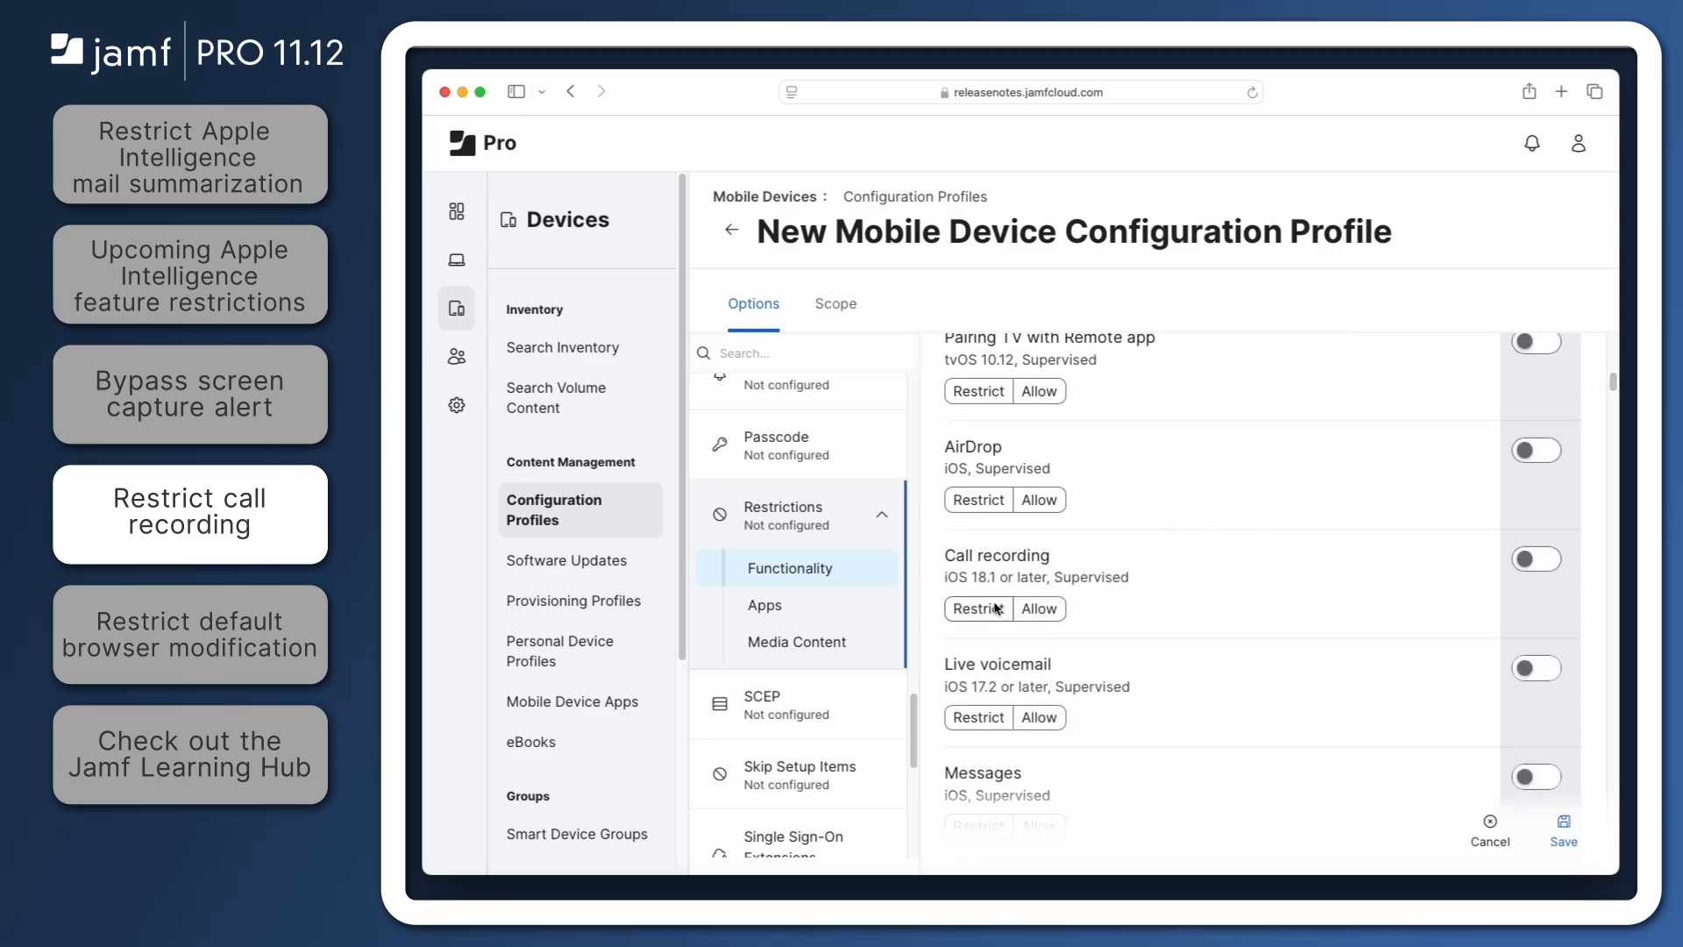
{"action": "left_click", "coordinate": [979, 608]}
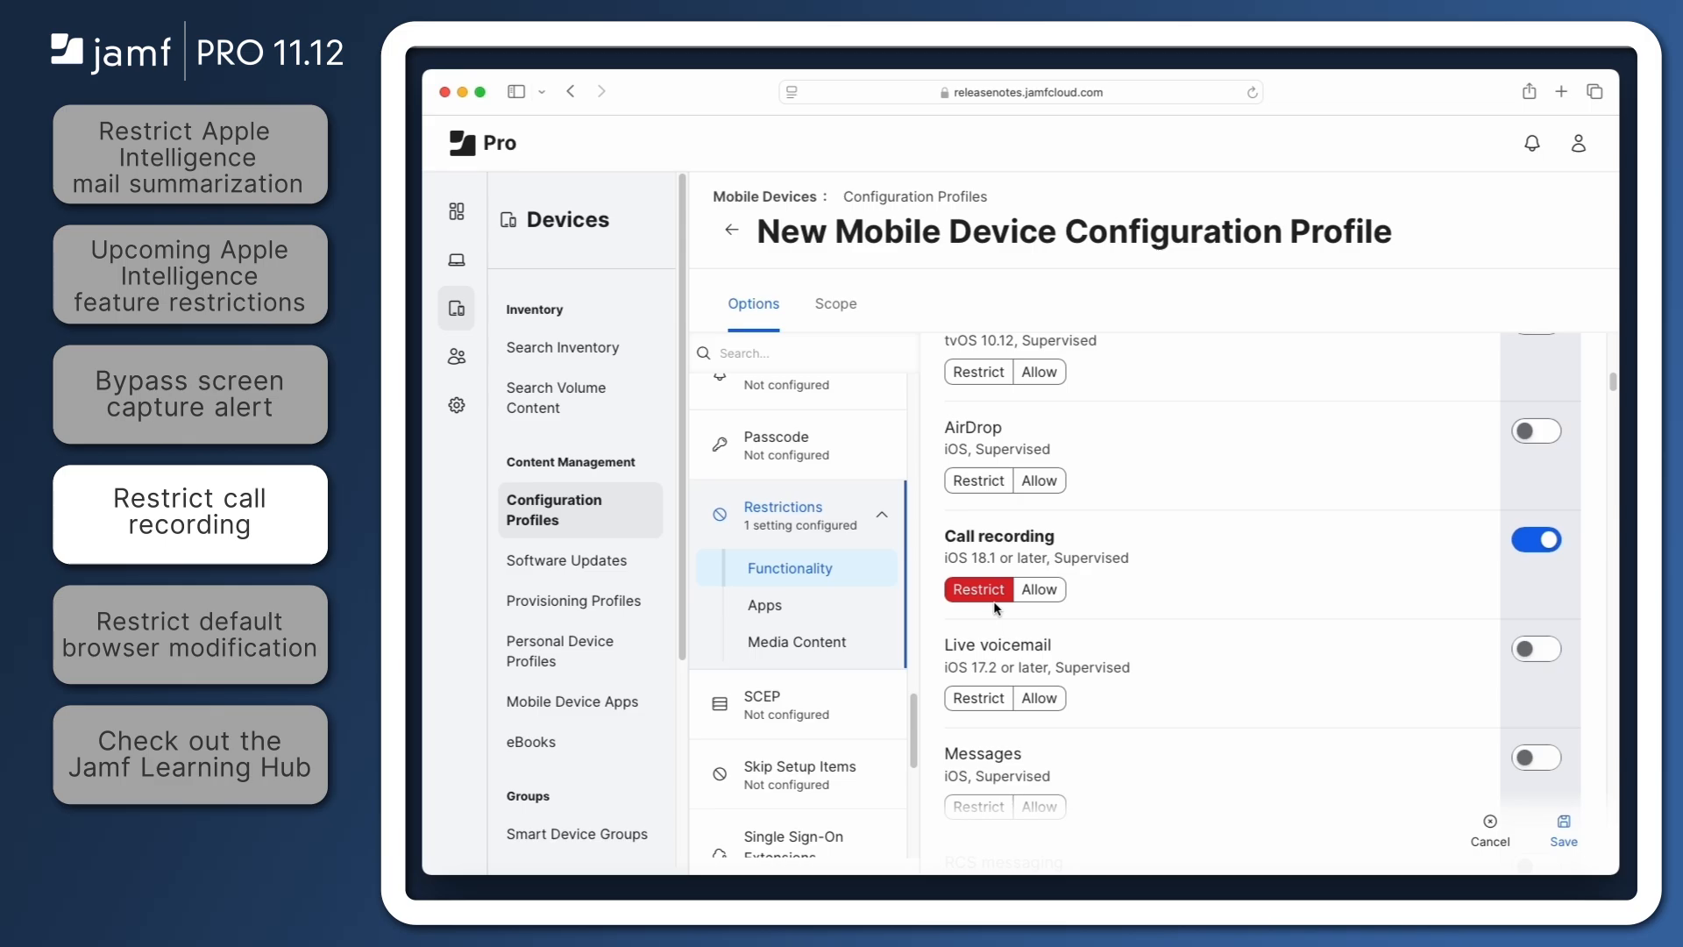
{"action": "scroll", "scroll_direction": "down", "scroll_amount": 3}
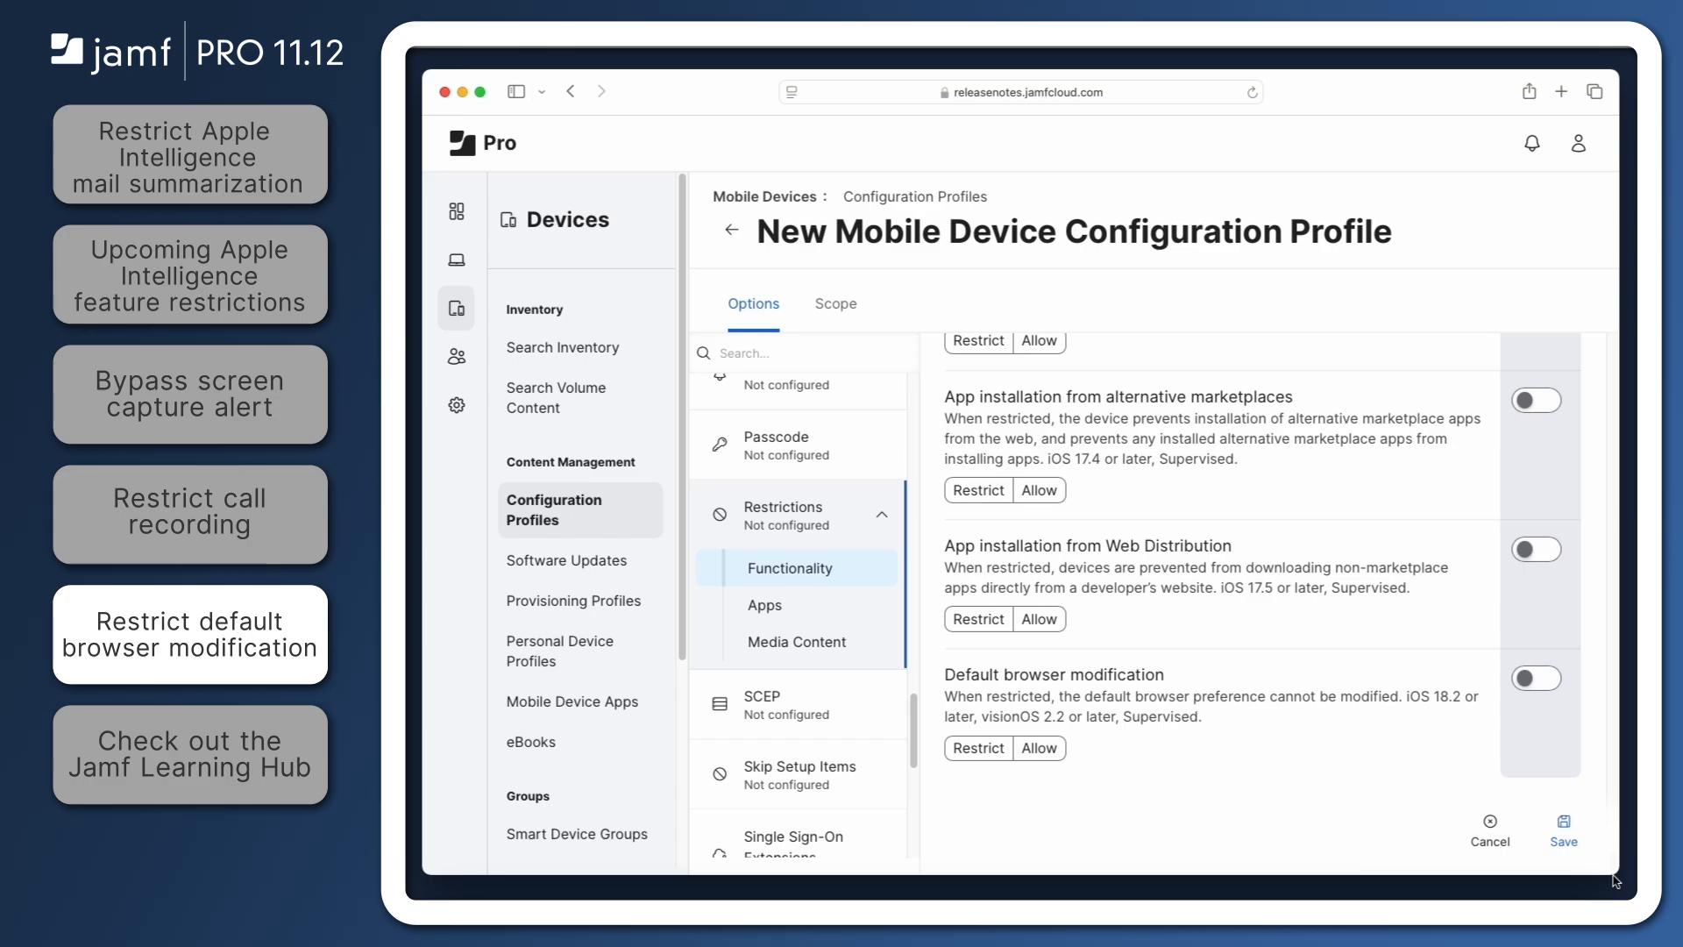
{"action": "mouse_move", "coordinate": [976, 748]}
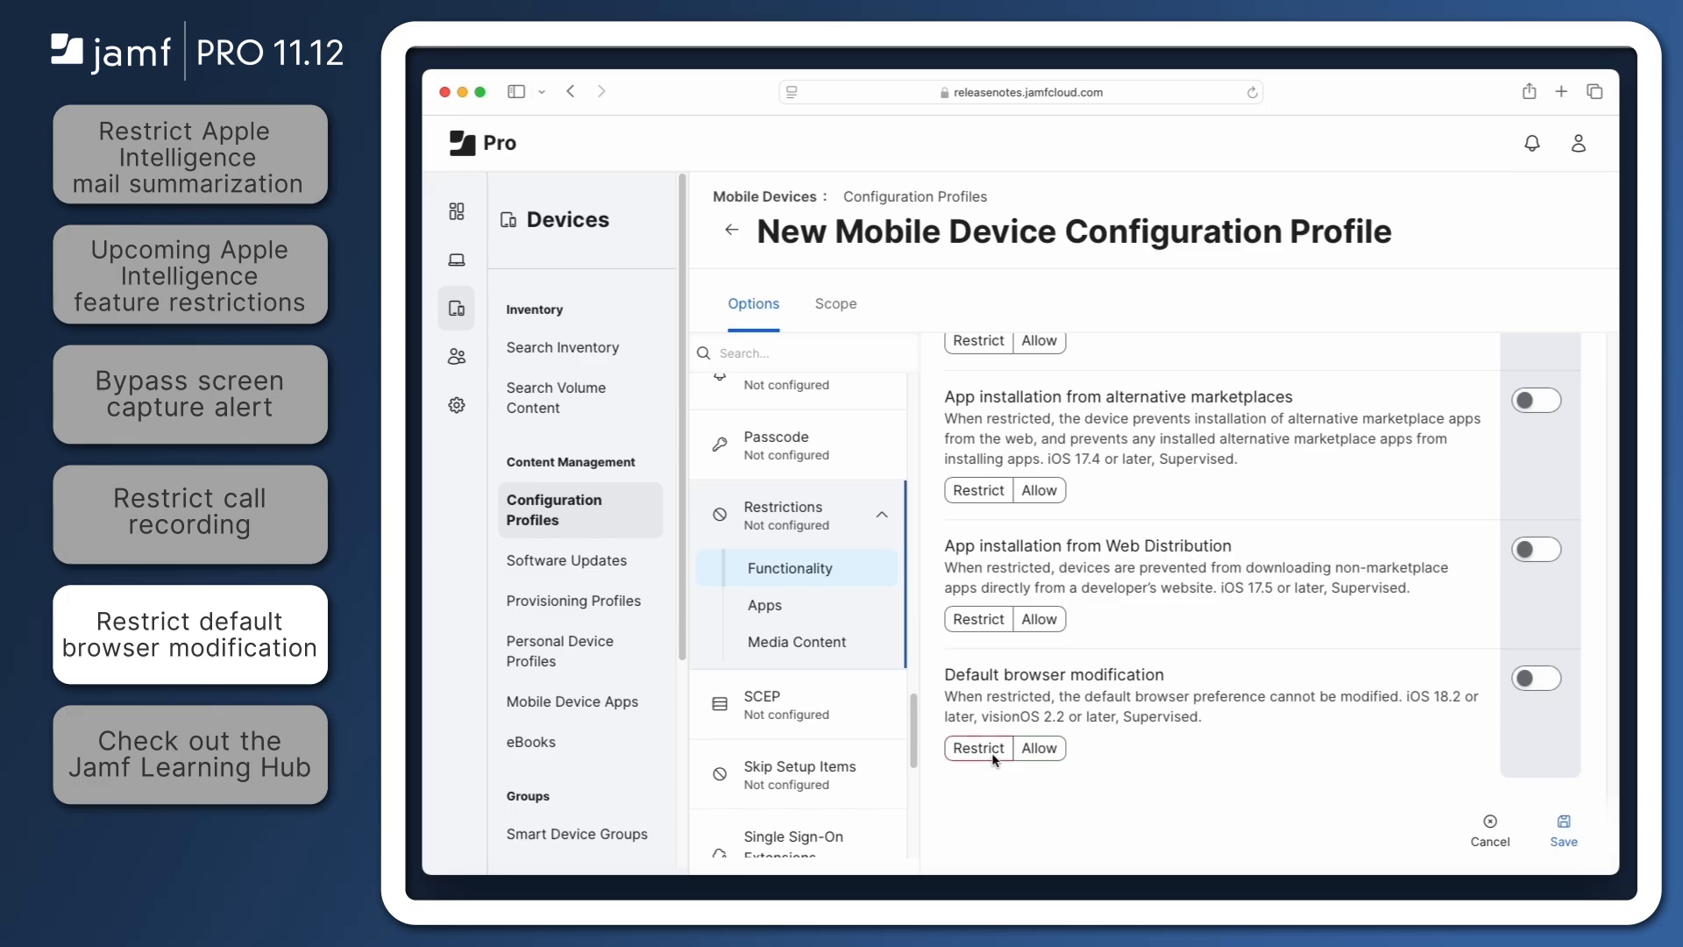
Restrict Default browser modification in the mobile device profile
{"action": "left_click", "coordinate": [978, 748]}
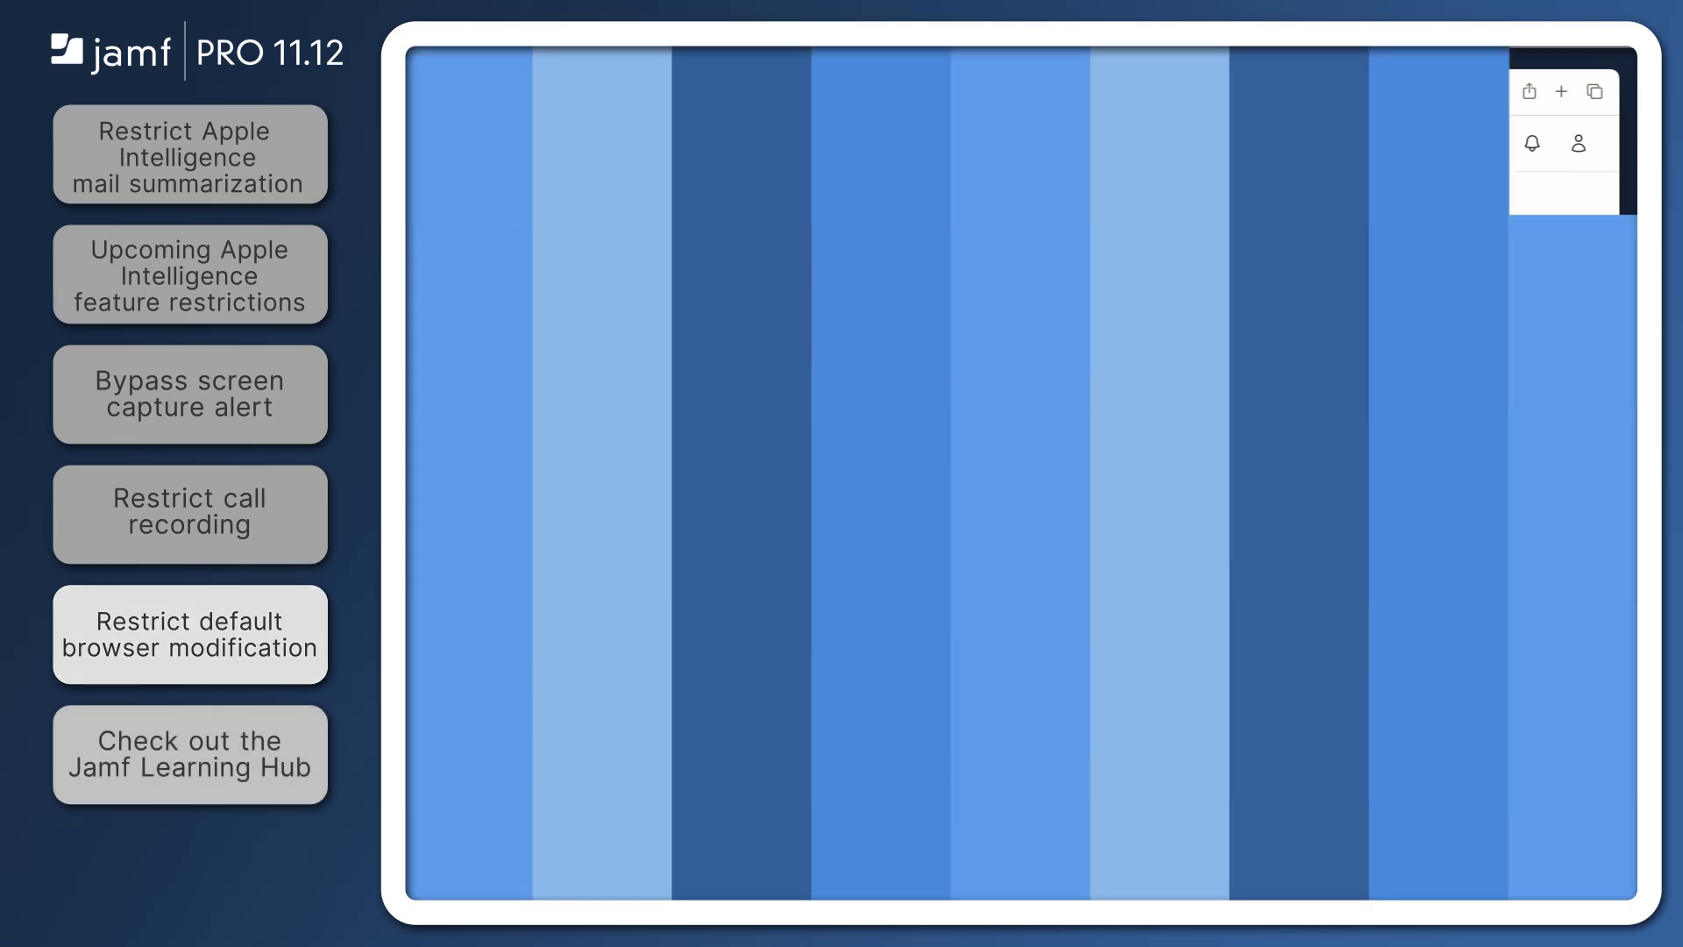
Browse the Jamf Learning Hub home page down to Learn by Product for Jamf Pro documentation
{"action": "left_click", "coordinate": [190, 754]}
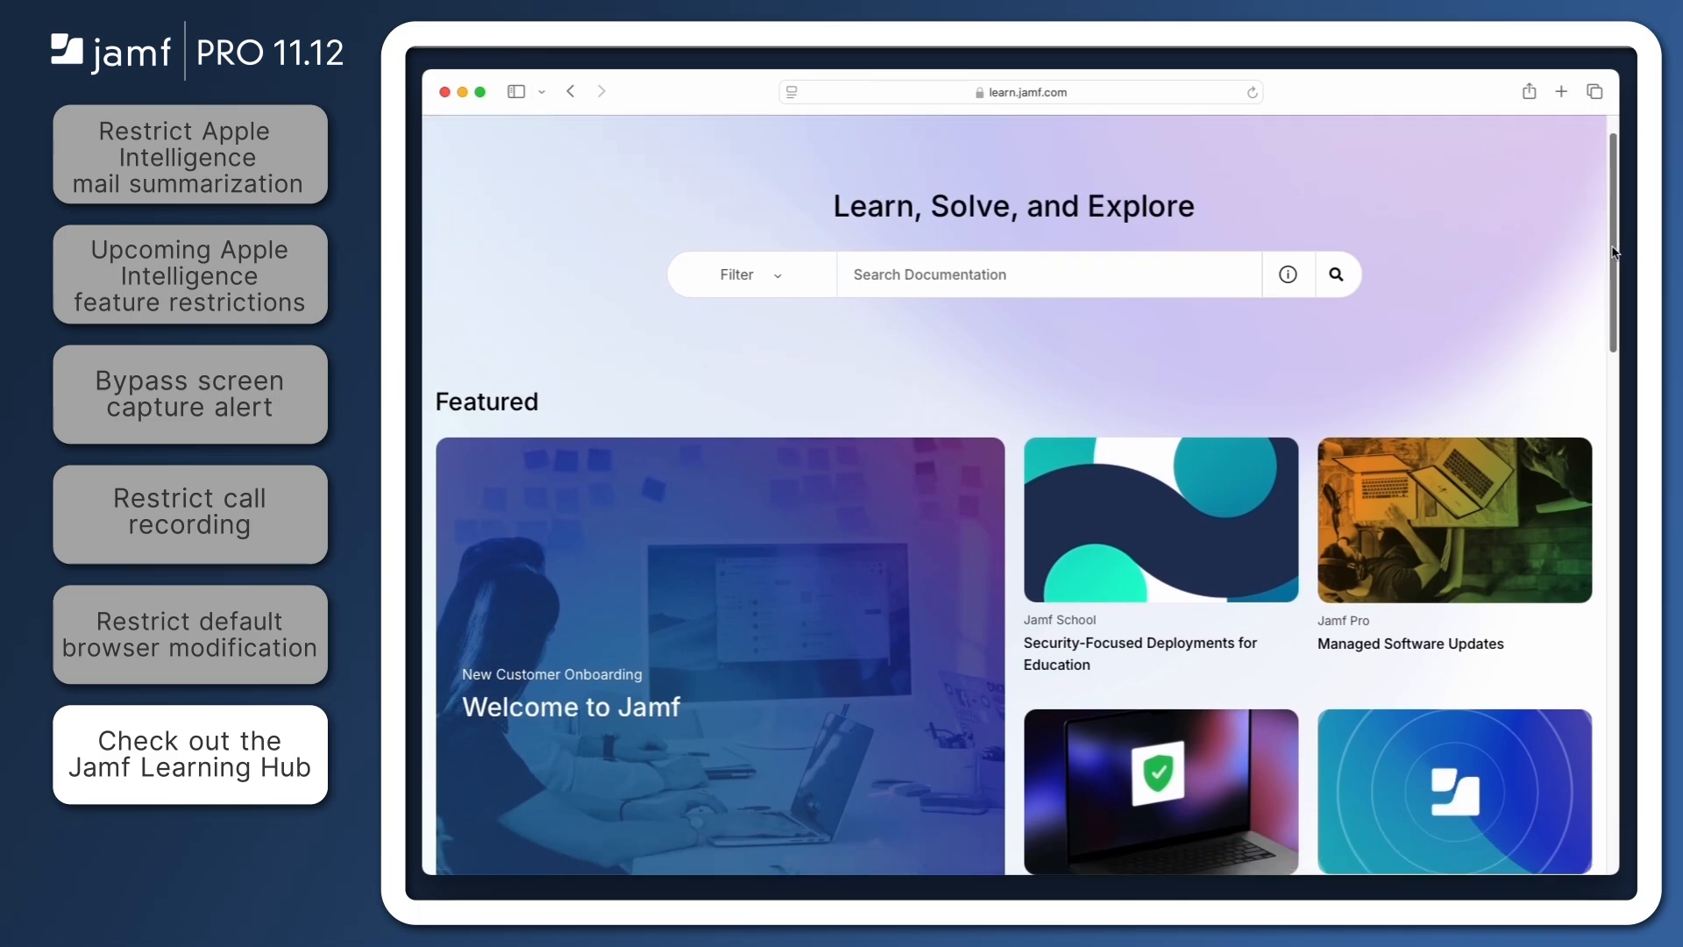
{"action": "scroll", "scroll_direction": "down", "scroll_amount": 3}
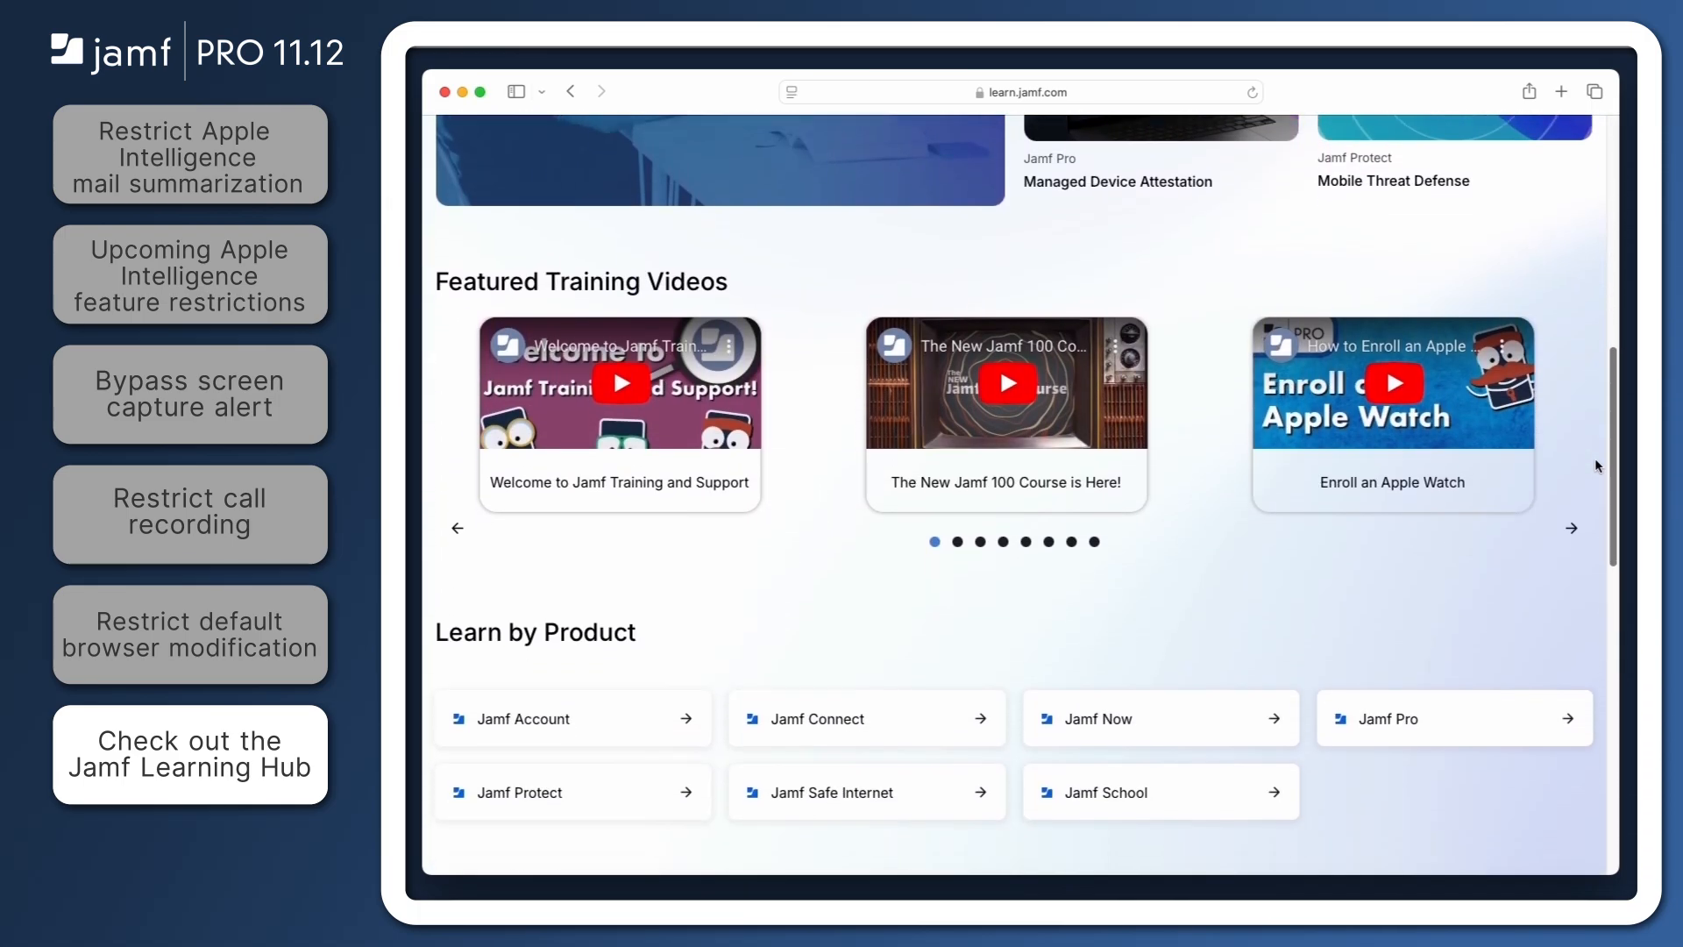
{"action": "scroll", "scroll_direction": "down", "scroll_amount": 3}
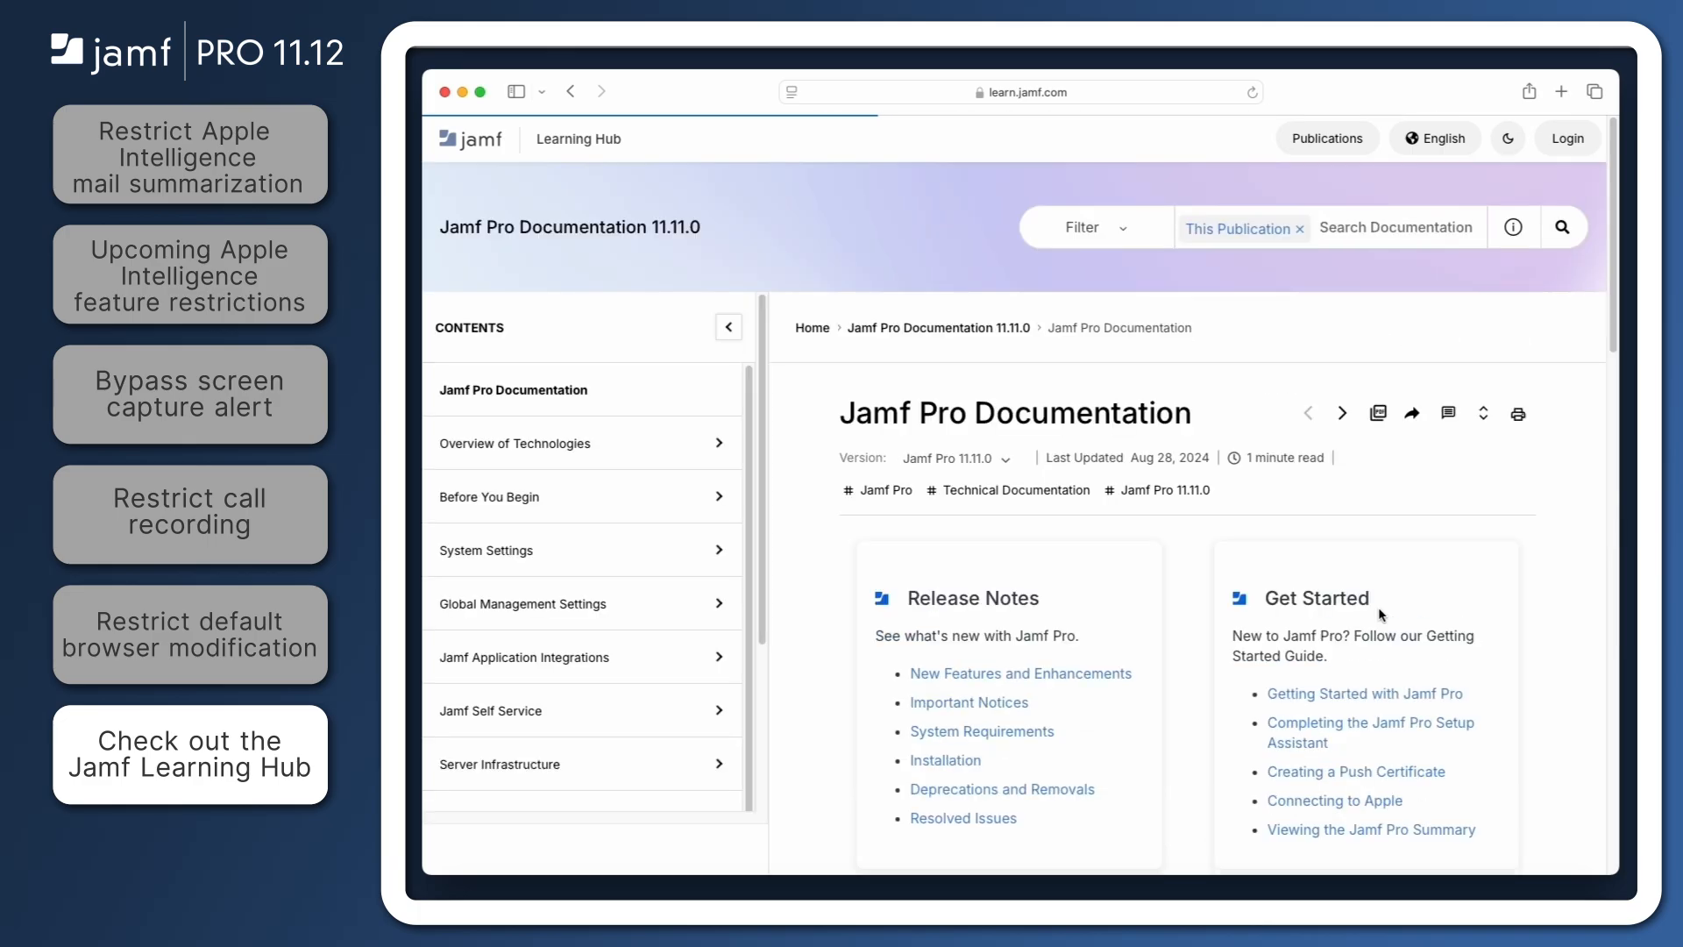
{"action": "mouse_move", "coordinate": [1169, 687]}
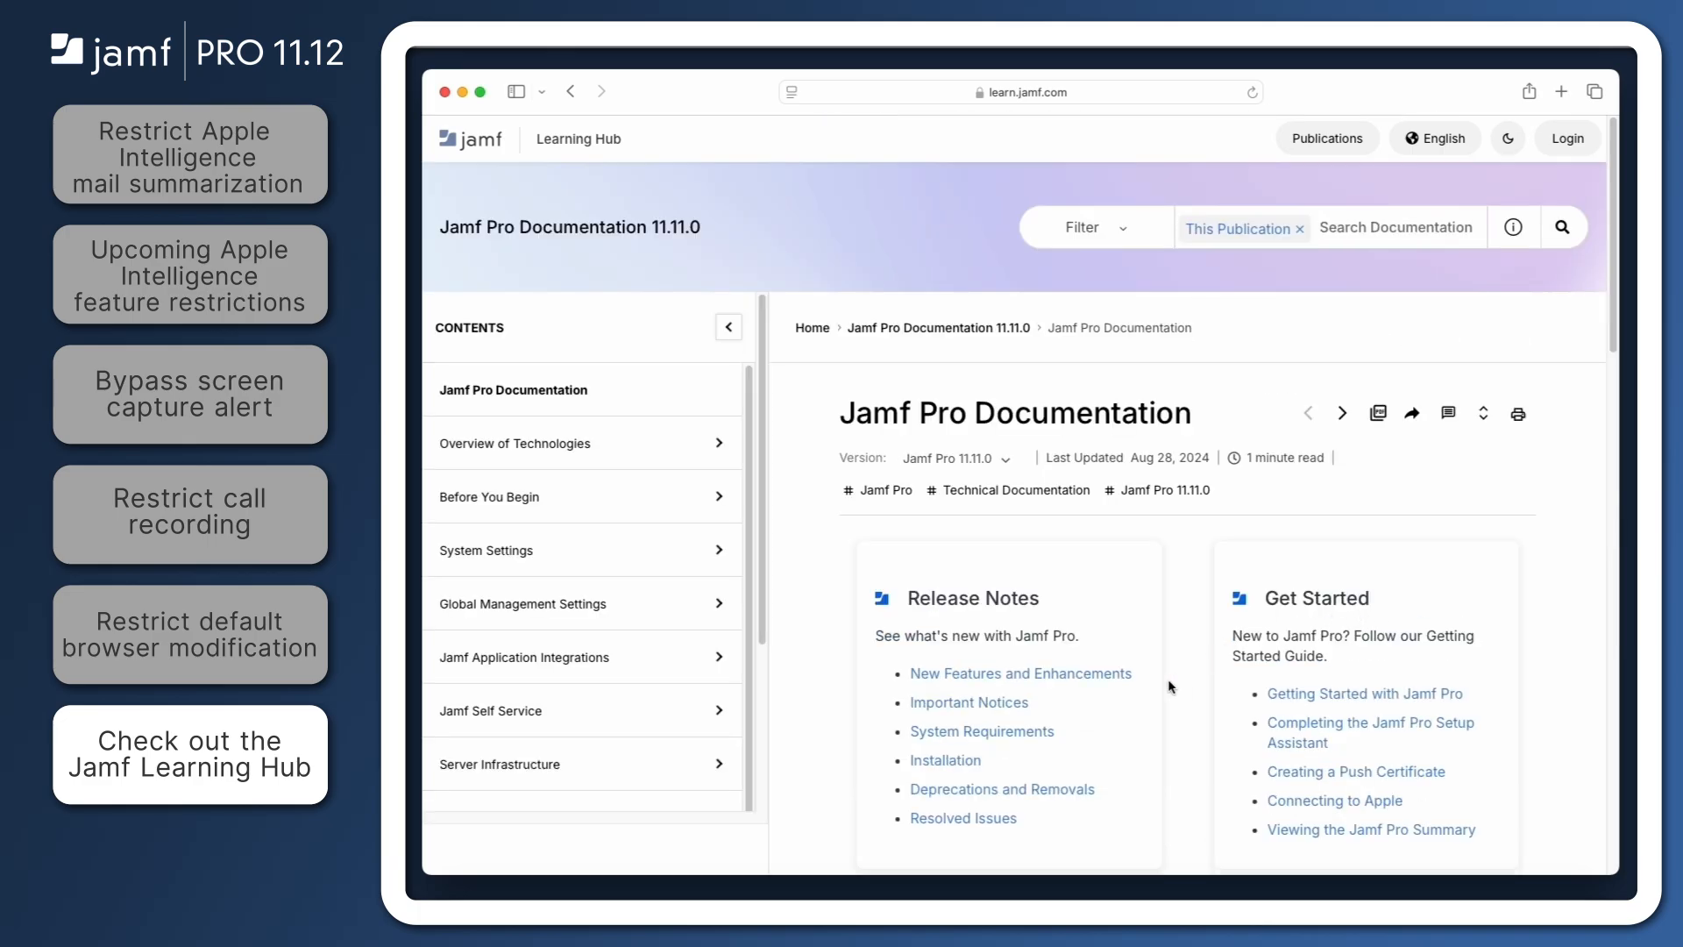